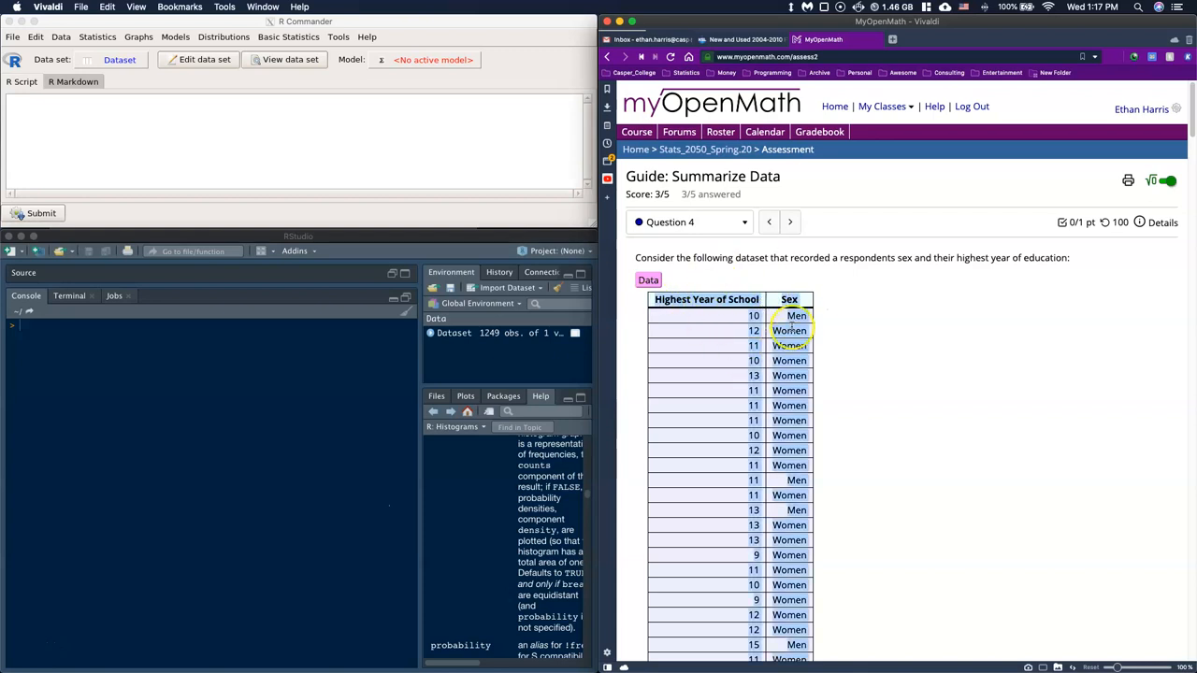
mouse_move(834, 239)
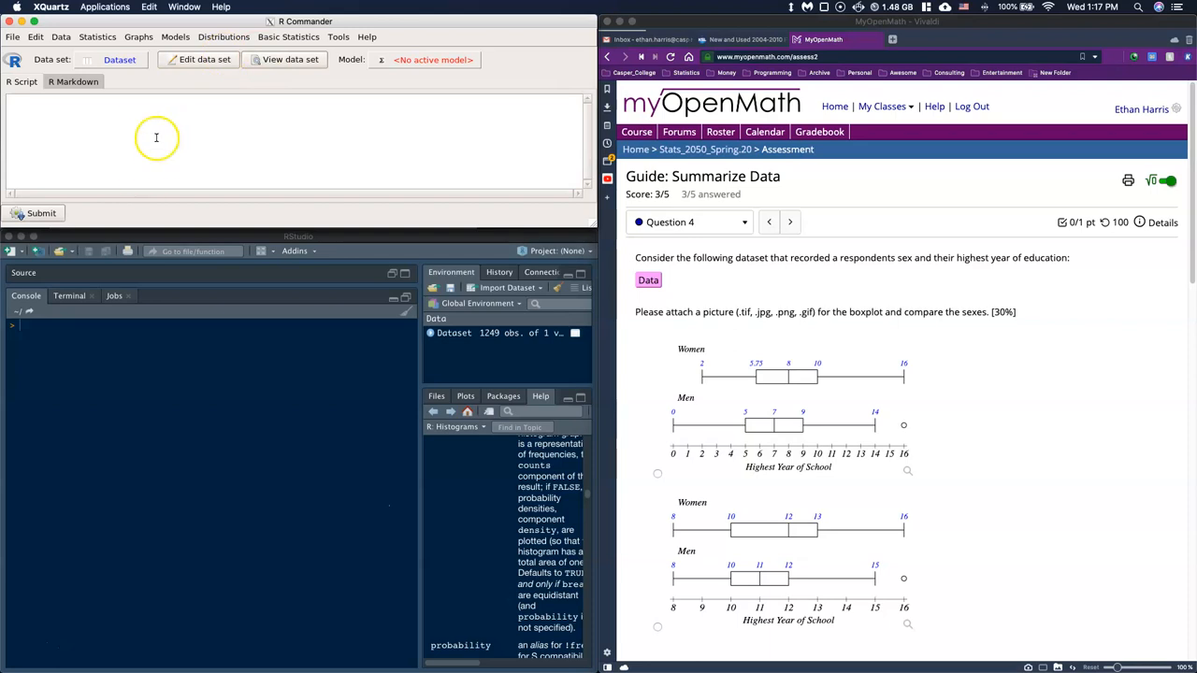
Step: Import the tab-separated clipboard data into a data set named Dataset
left_click(60, 37)
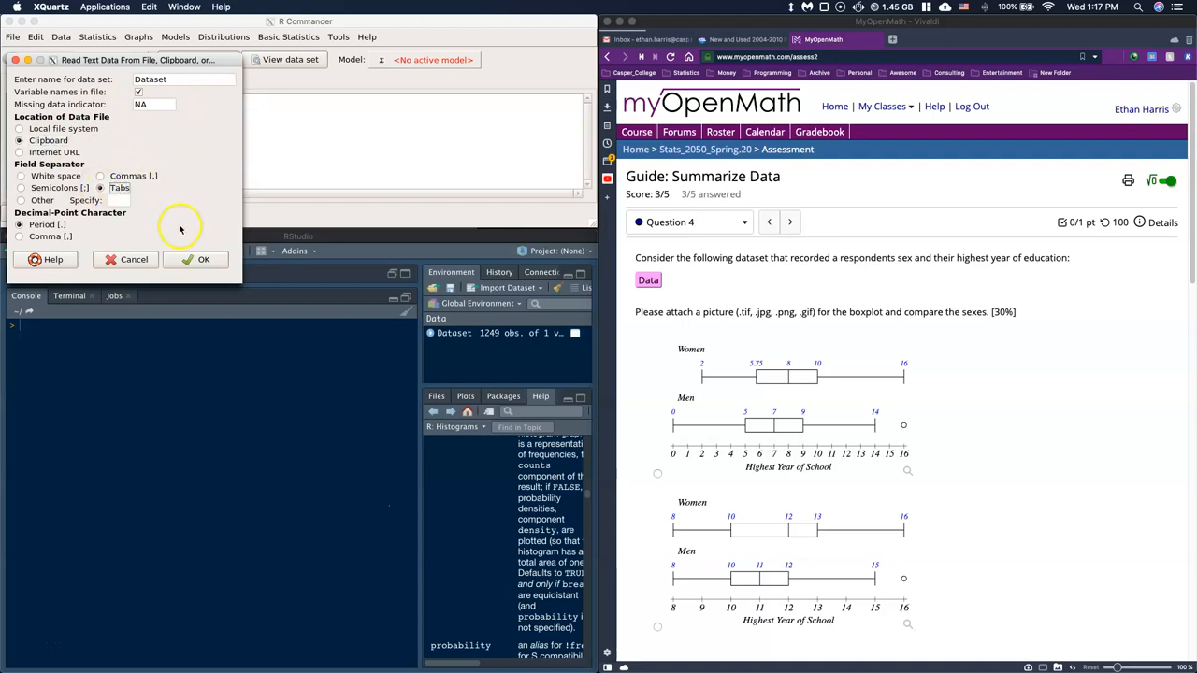
left_click(202, 258)
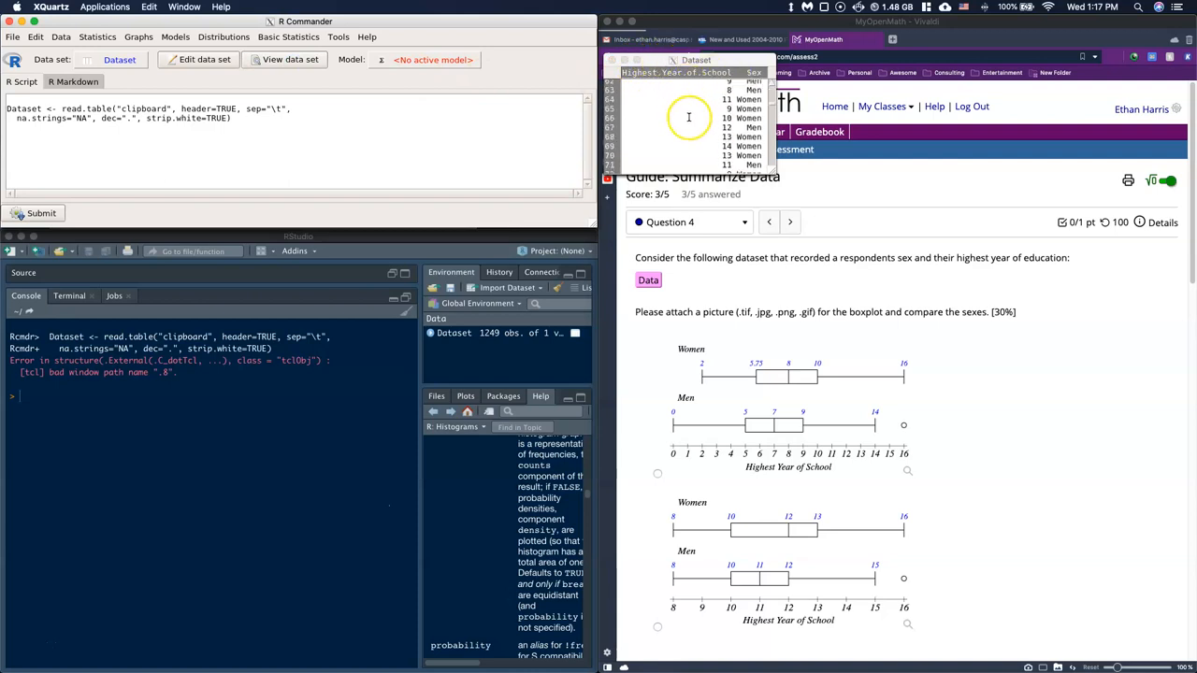
Step: Scroll the MyOpenMath question to reveal more Women/Men boxplot answer choices
scroll("down", 3)
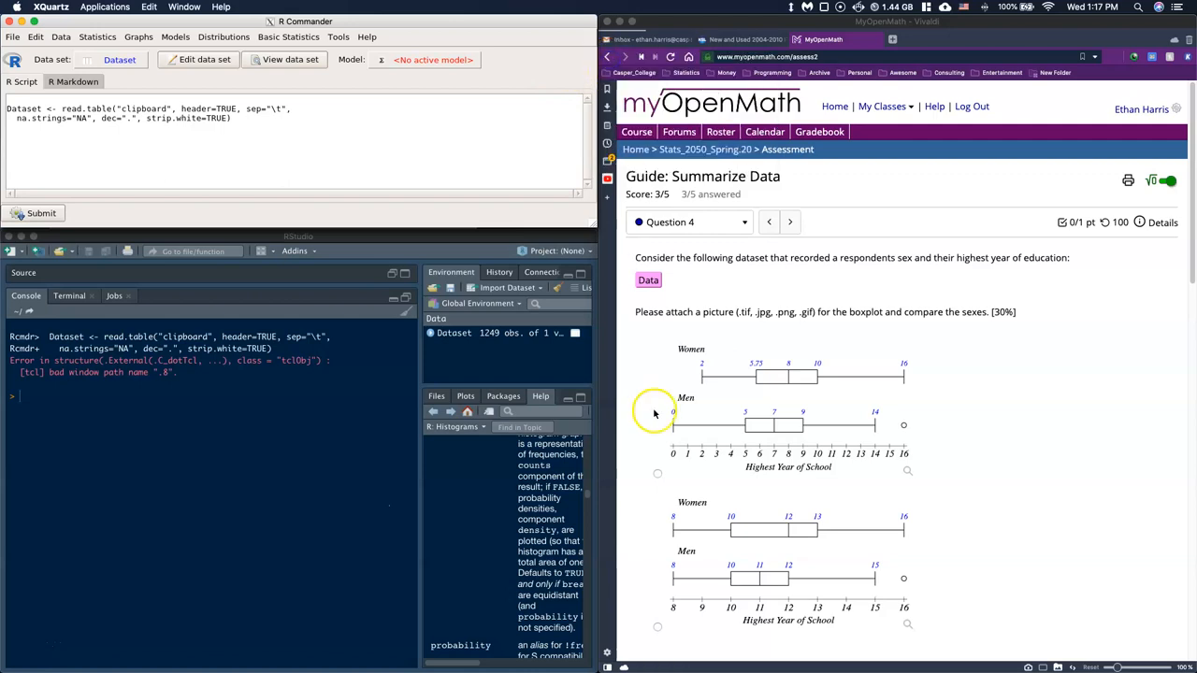
mouse_move(419, 391)
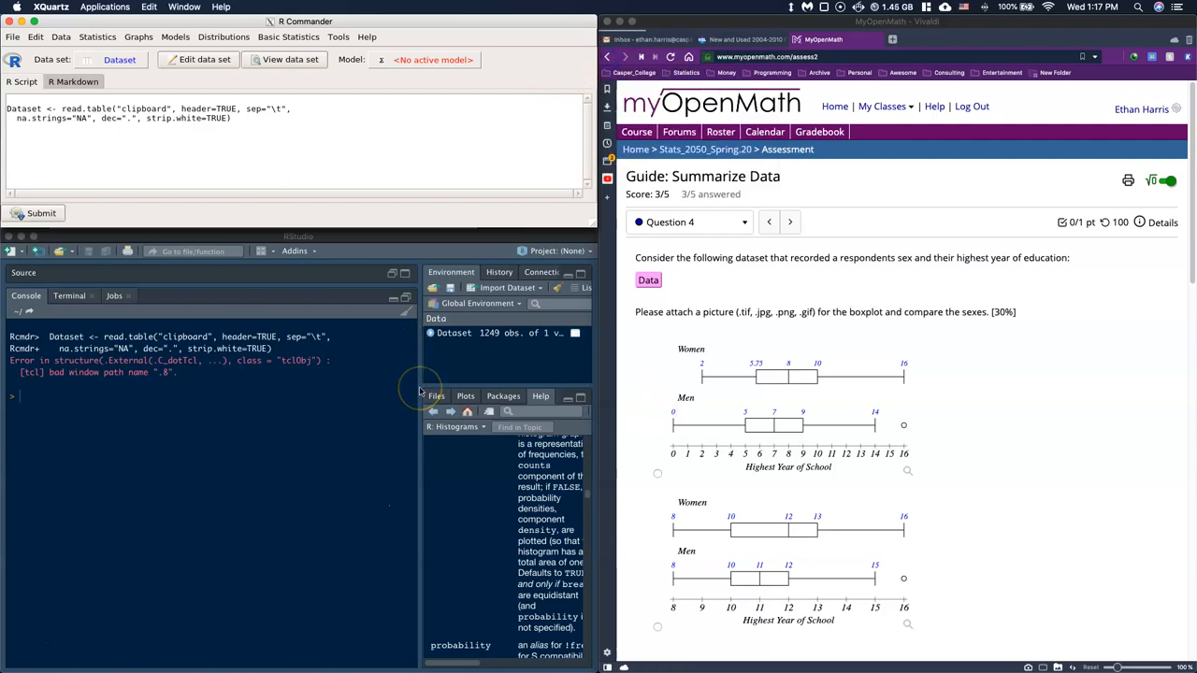
scroll("down", 3)
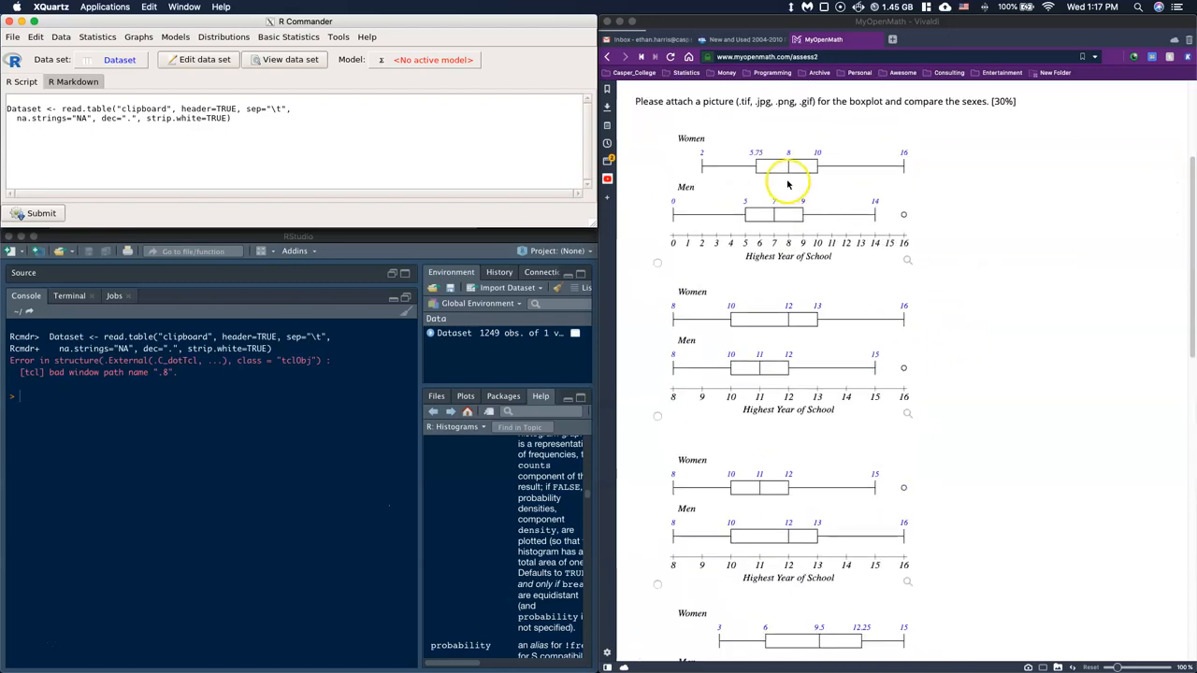
mouse_move(938, 513)
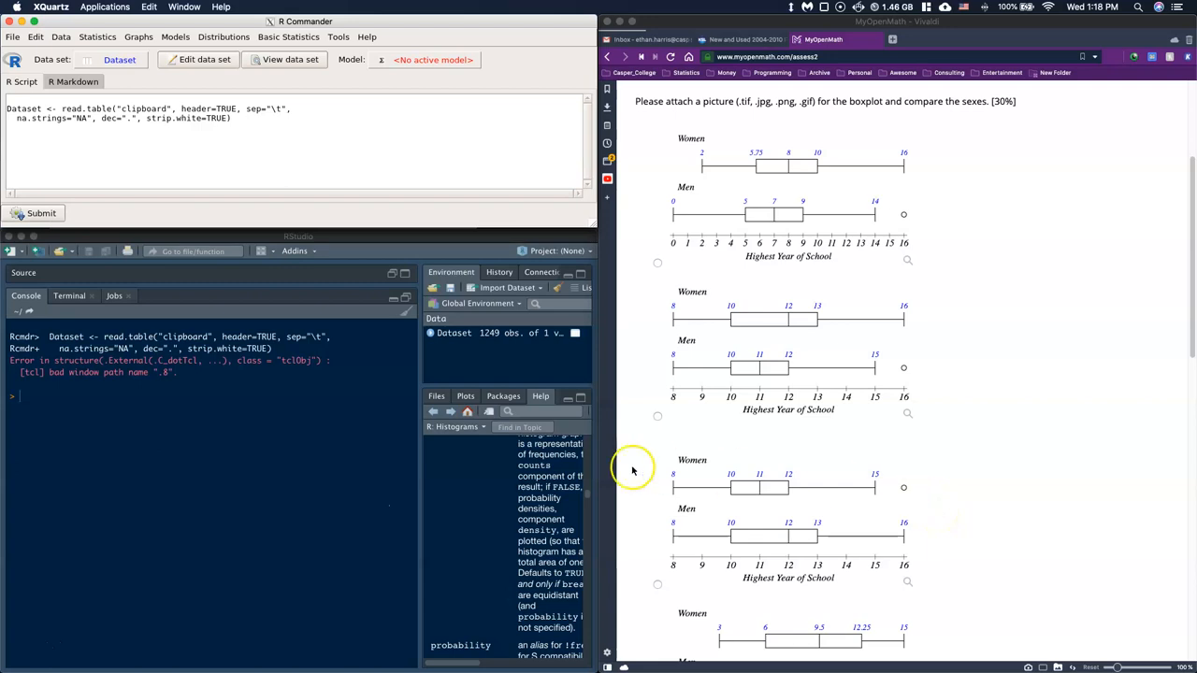
left_click(187, 146)
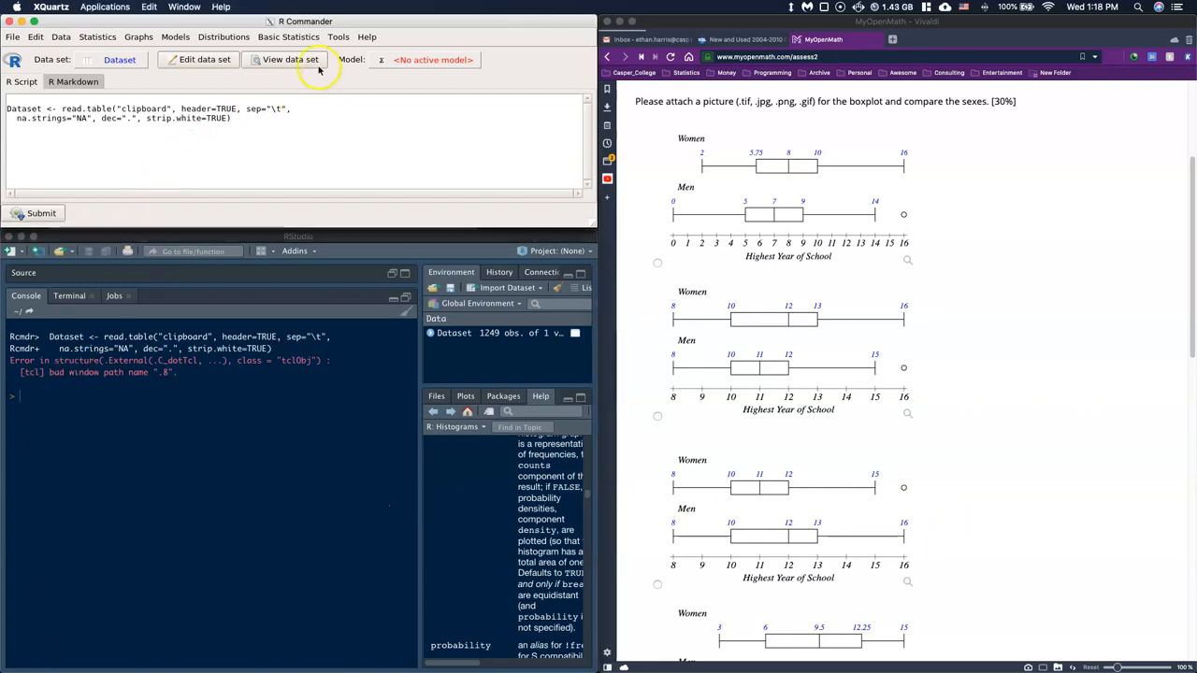
Step: Draw a boxplot of Highest Year of School titled 'Years in School'
left_click(138, 37)
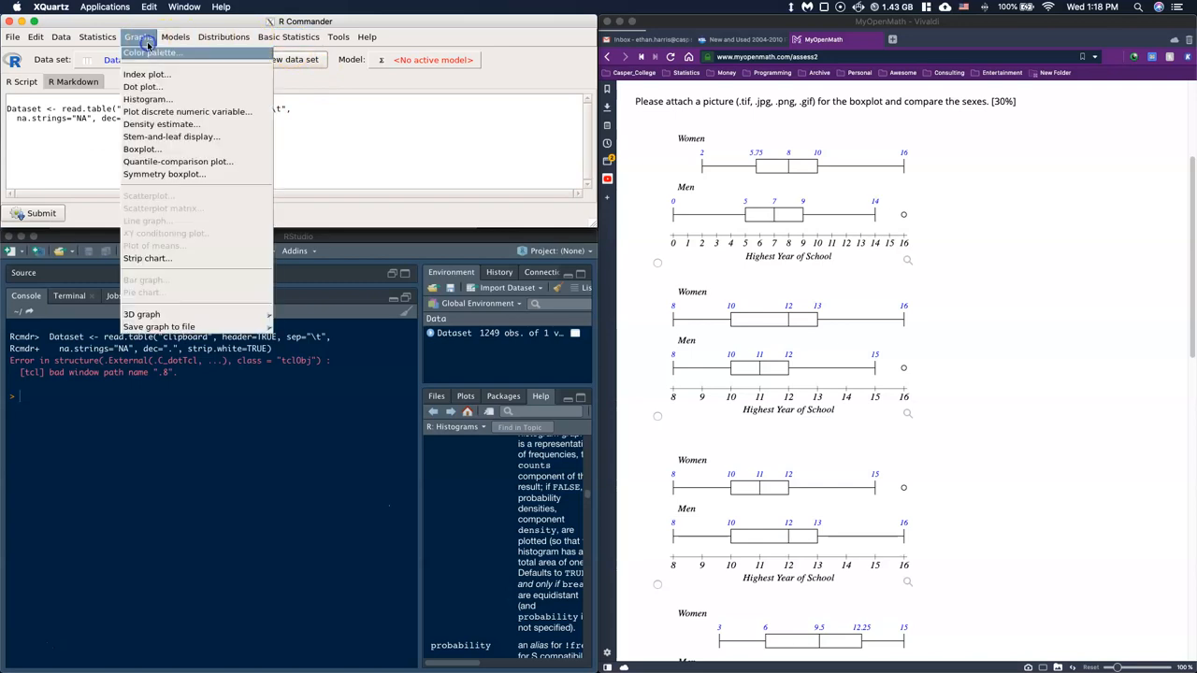
mouse_move(142, 150)
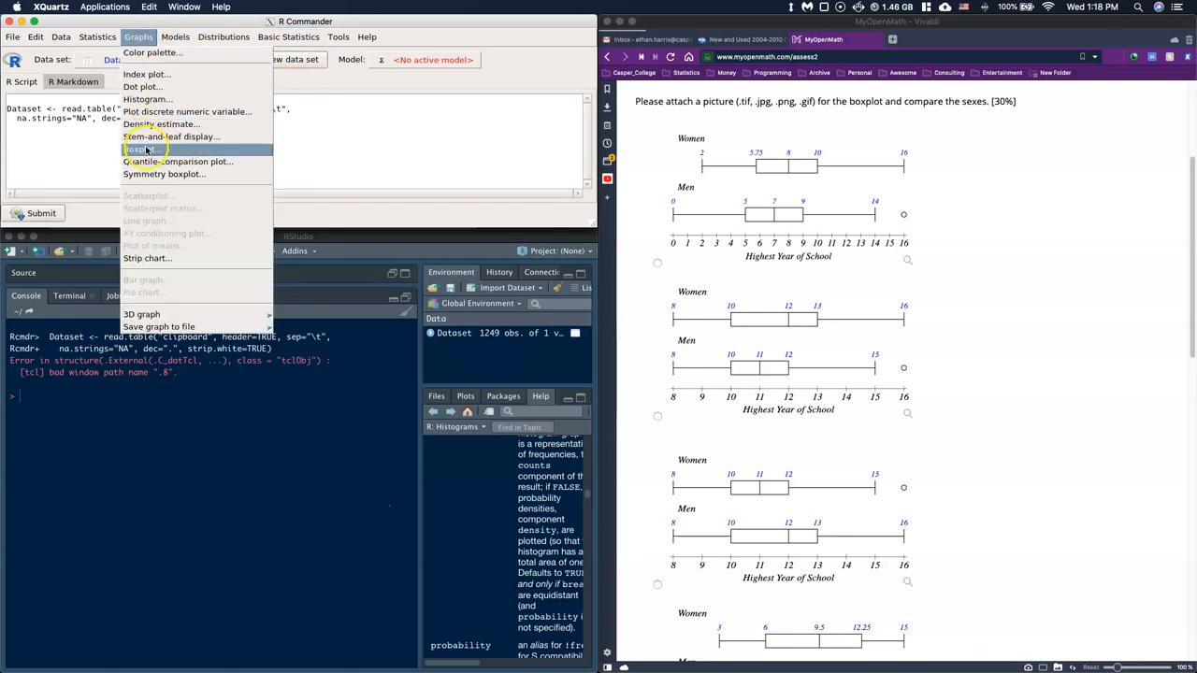
left_click(142, 149)
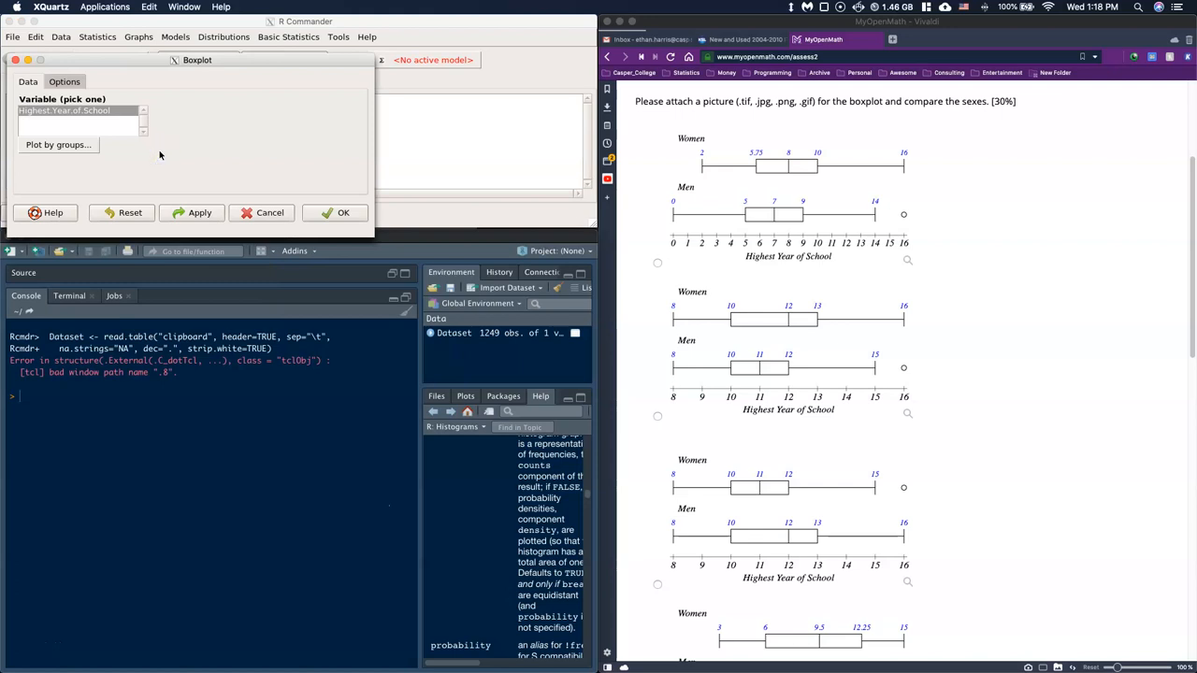
left_click(63, 83)
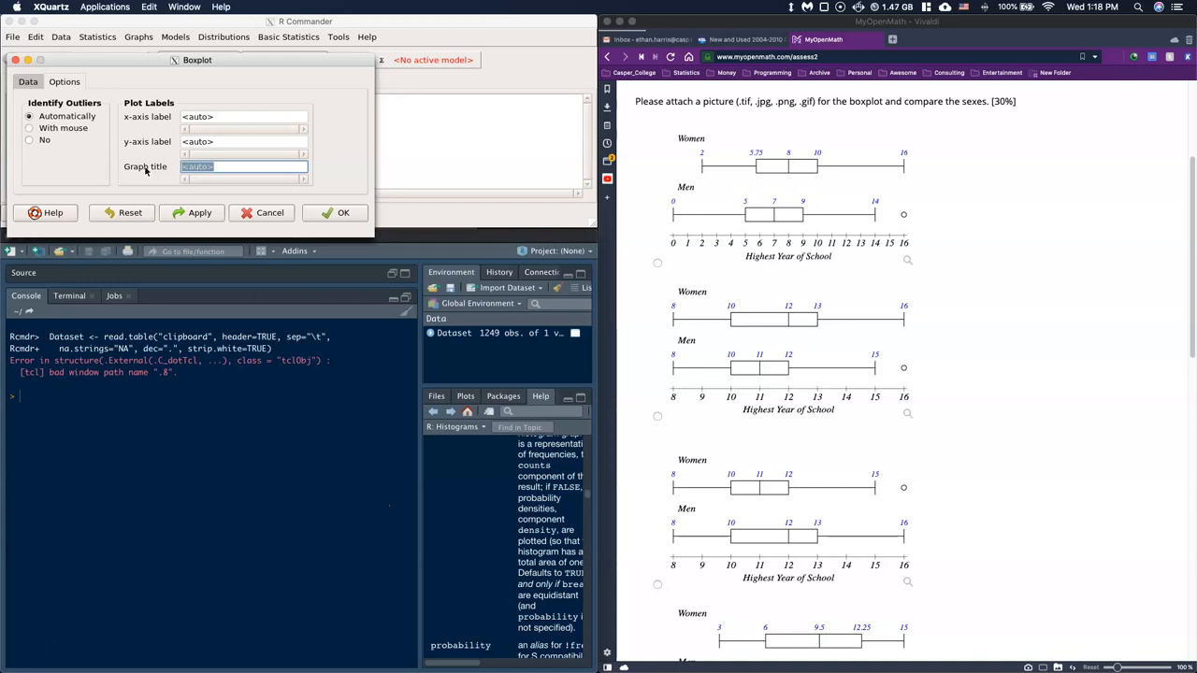
type("Years in School")
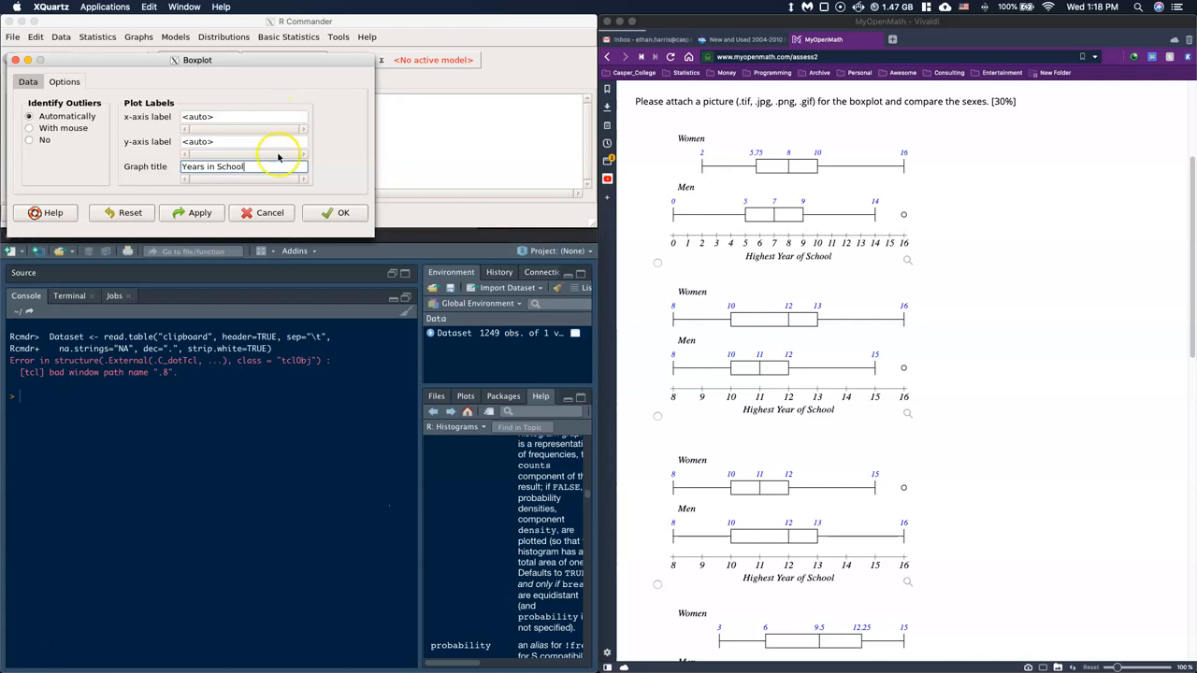
left_click(344, 213)
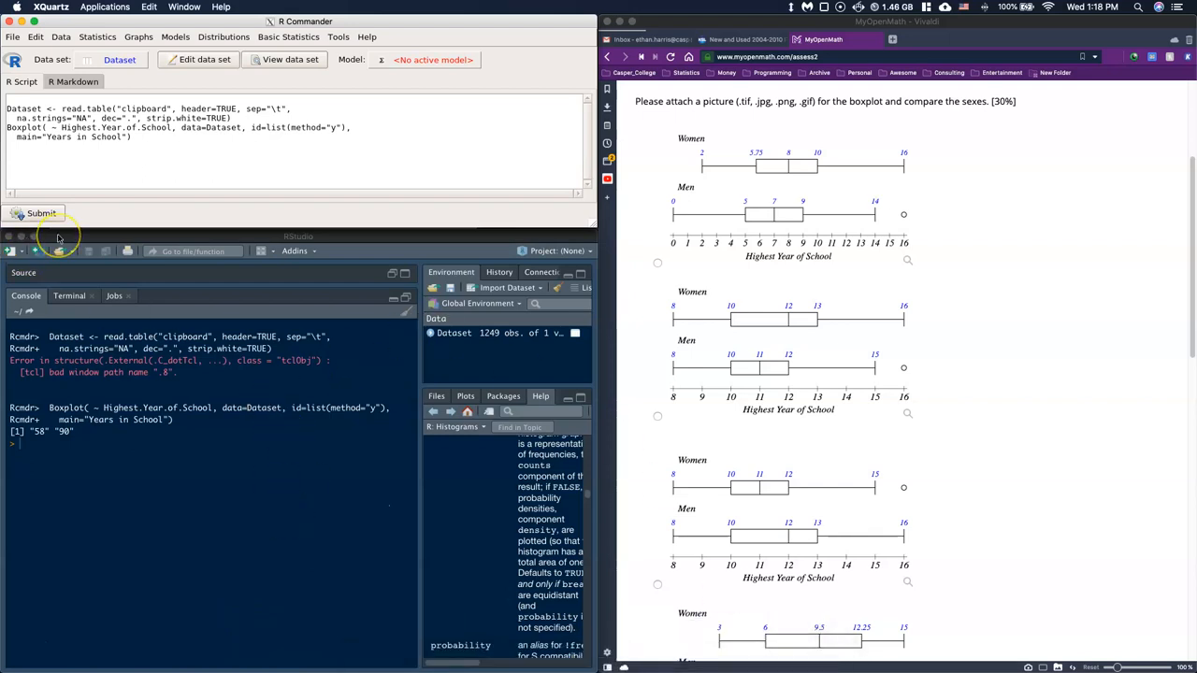
Step: Bring the Quartz window forward to view the overall boxplot with its outlier at 90
left_click(41, 213)
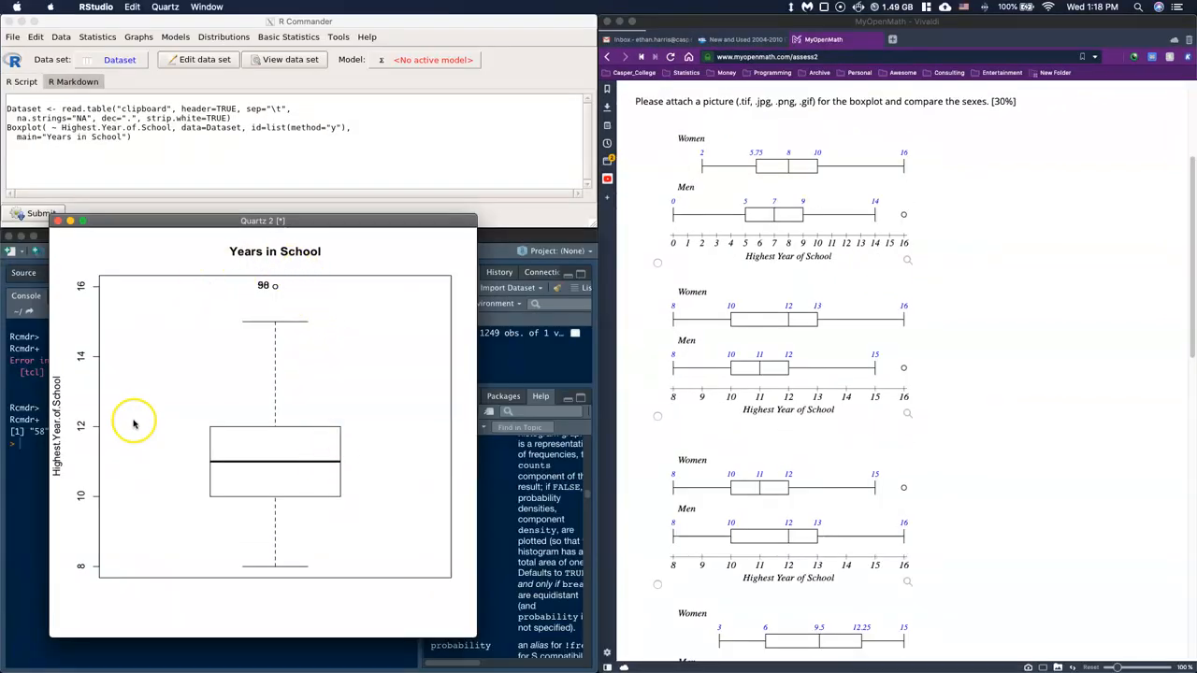
mouse_move(392, 395)
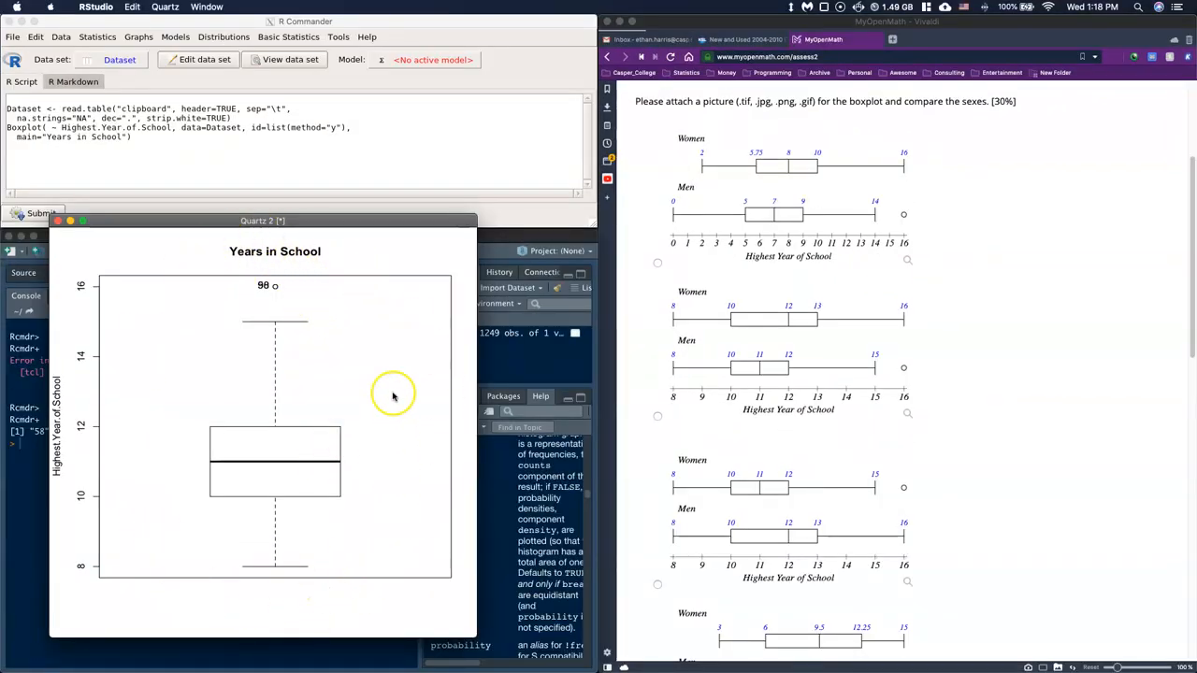
mouse_move(346, 391)
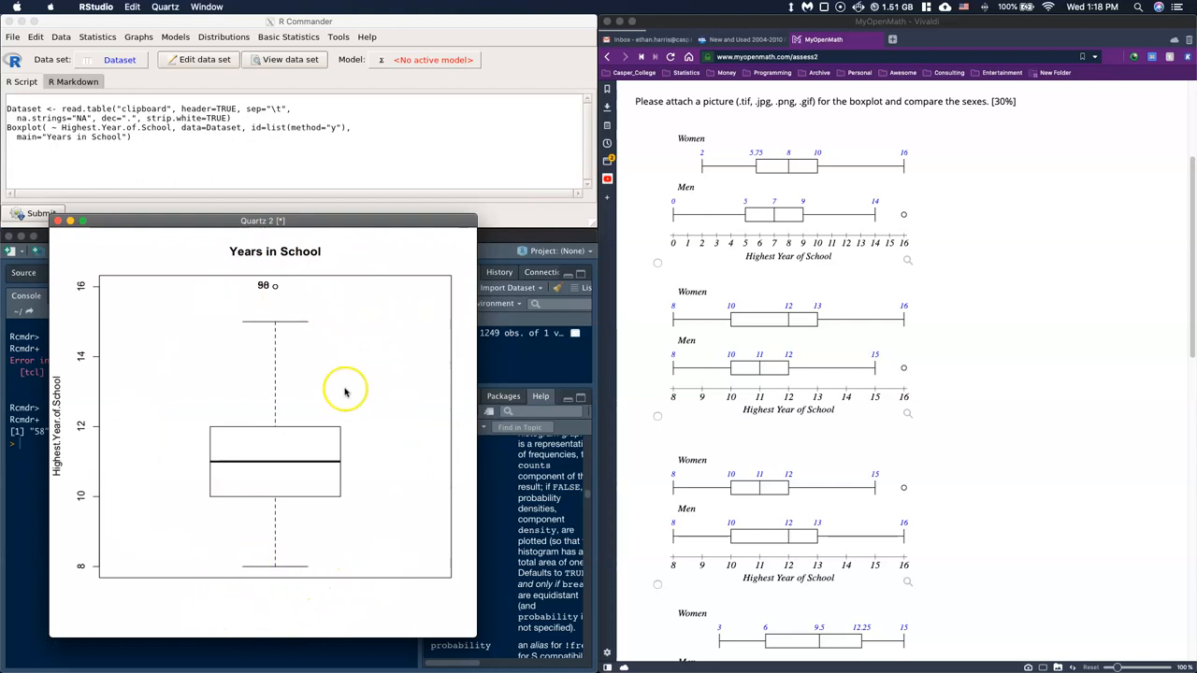
mouse_move(735, 213)
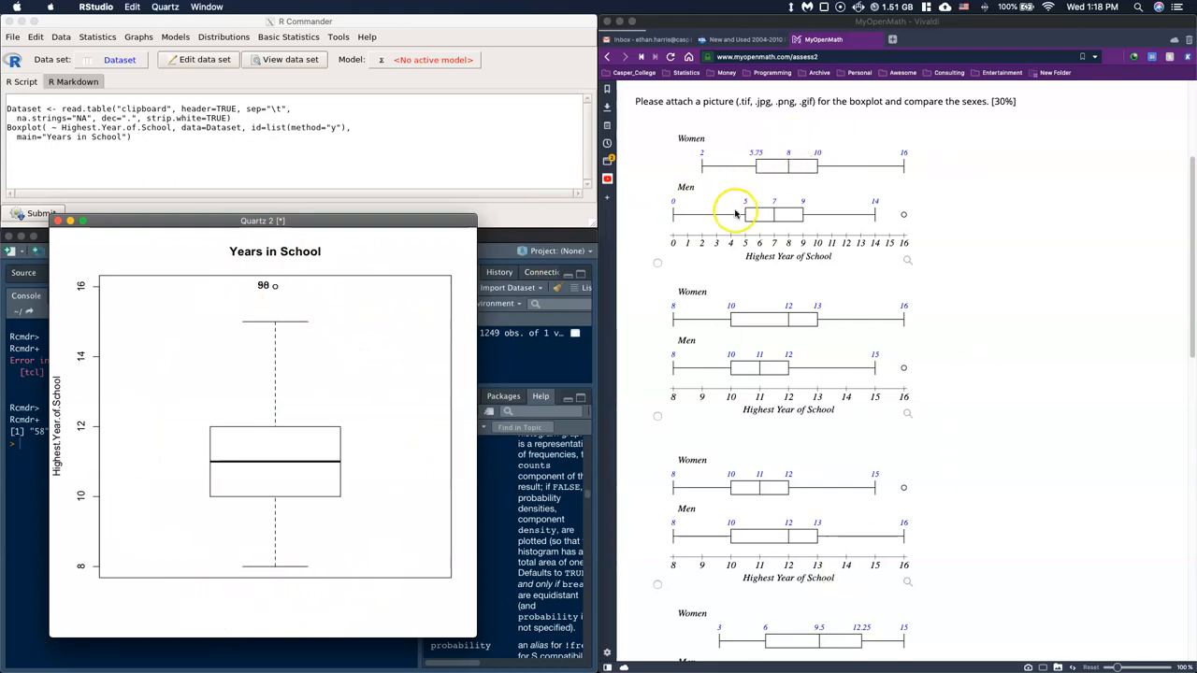
mouse_move(778, 234)
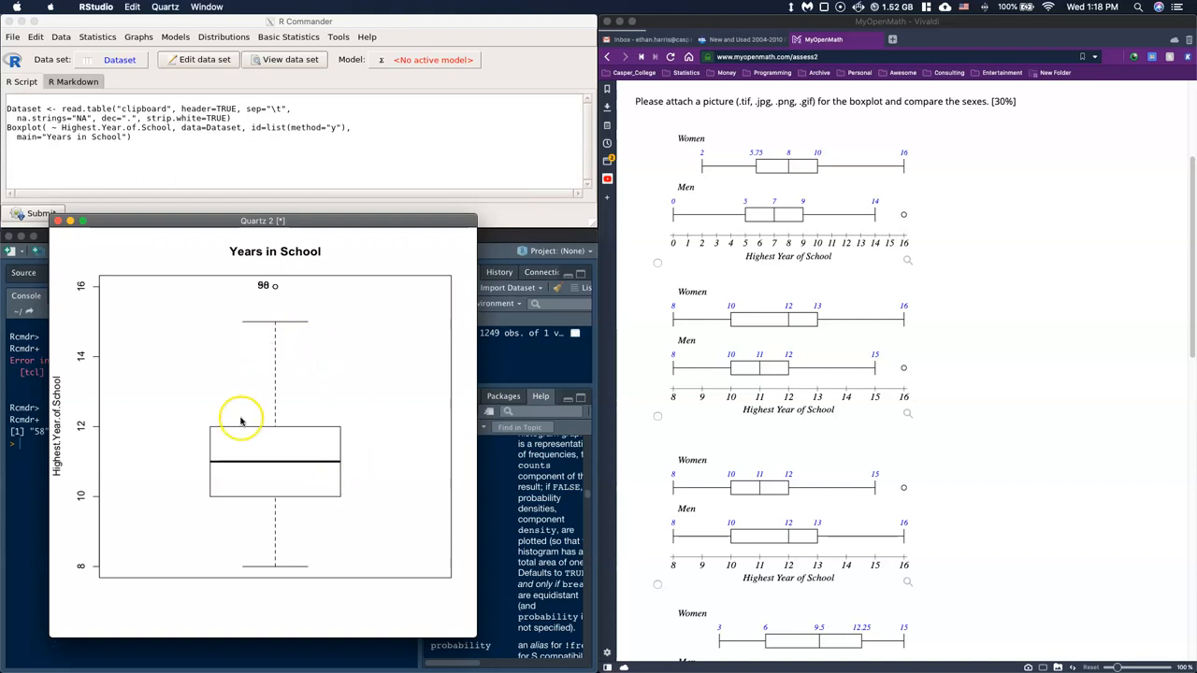
mouse_move(253, 396)
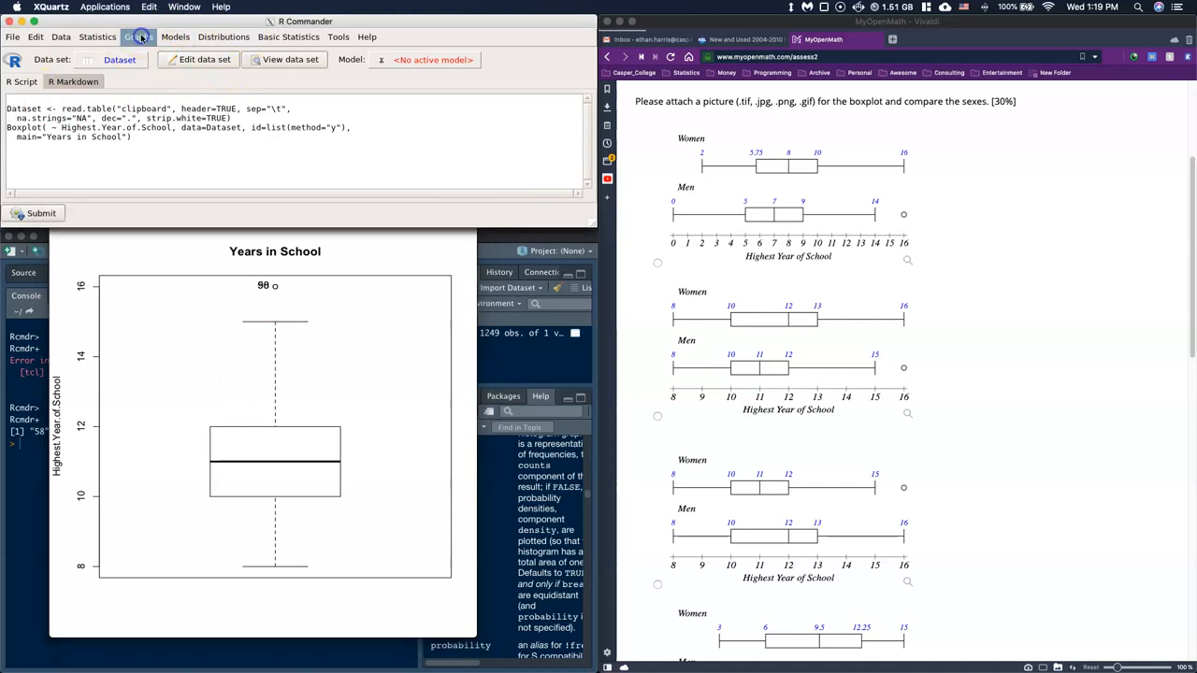
Step: Redraw the Years in School boxplot grouped by Sex, giving Men and Women side by side
left_click(138, 37)
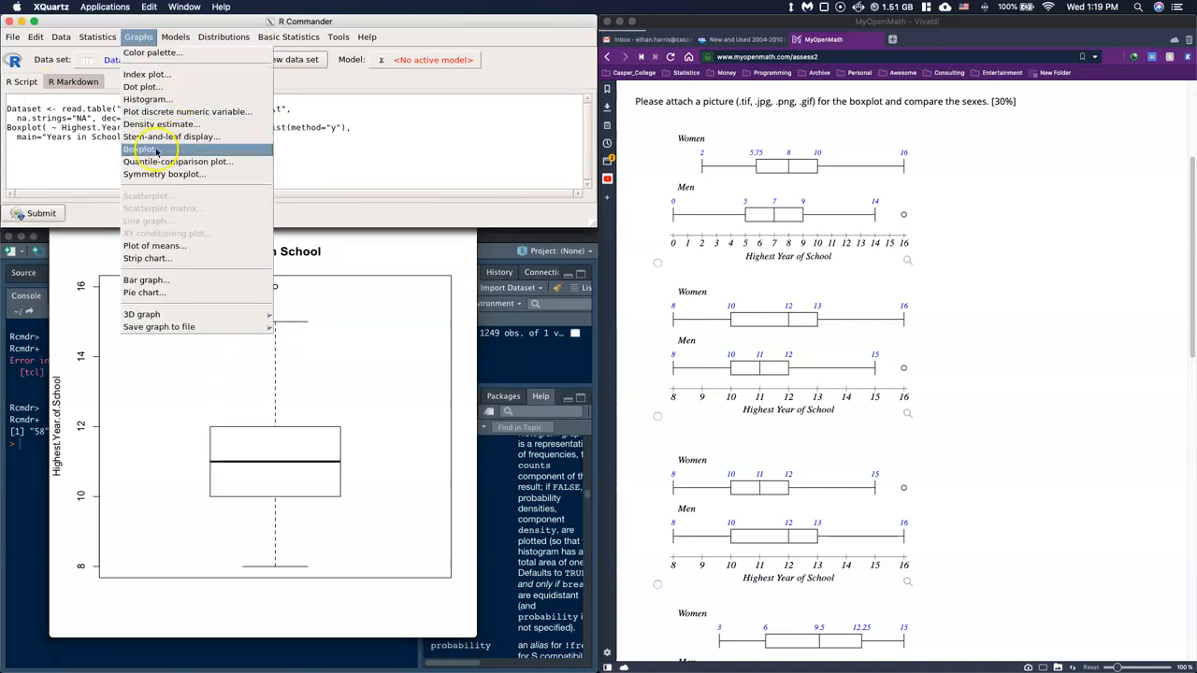
left_click(140, 149)
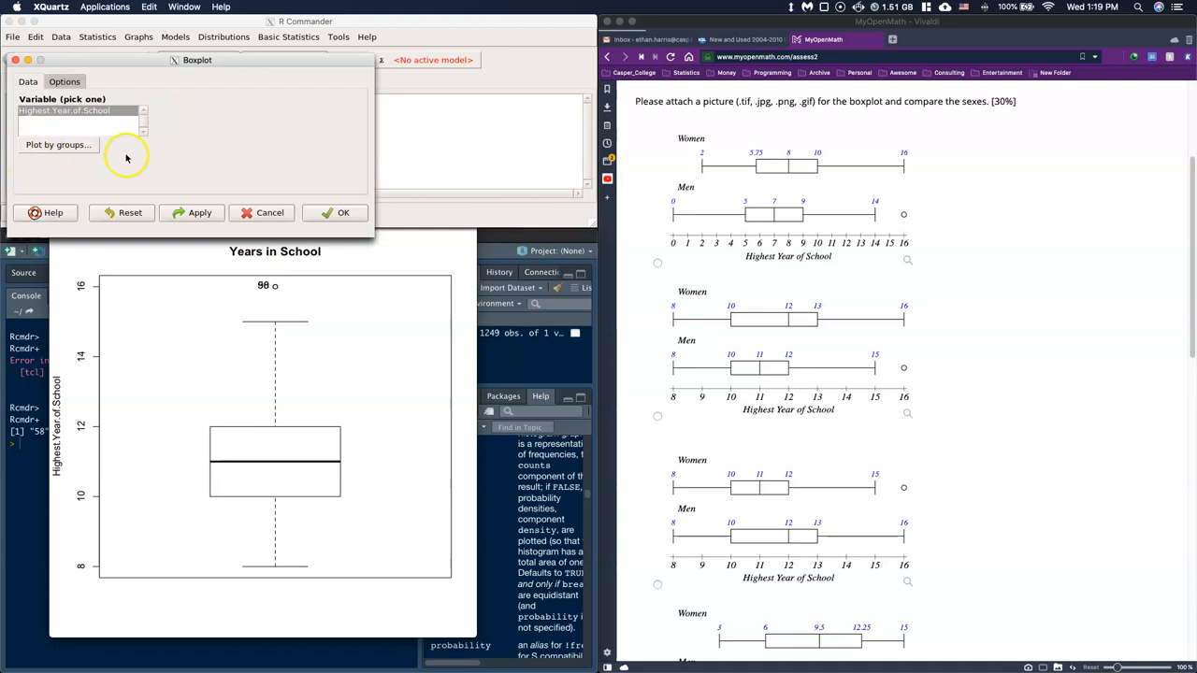
left_click(58, 144)
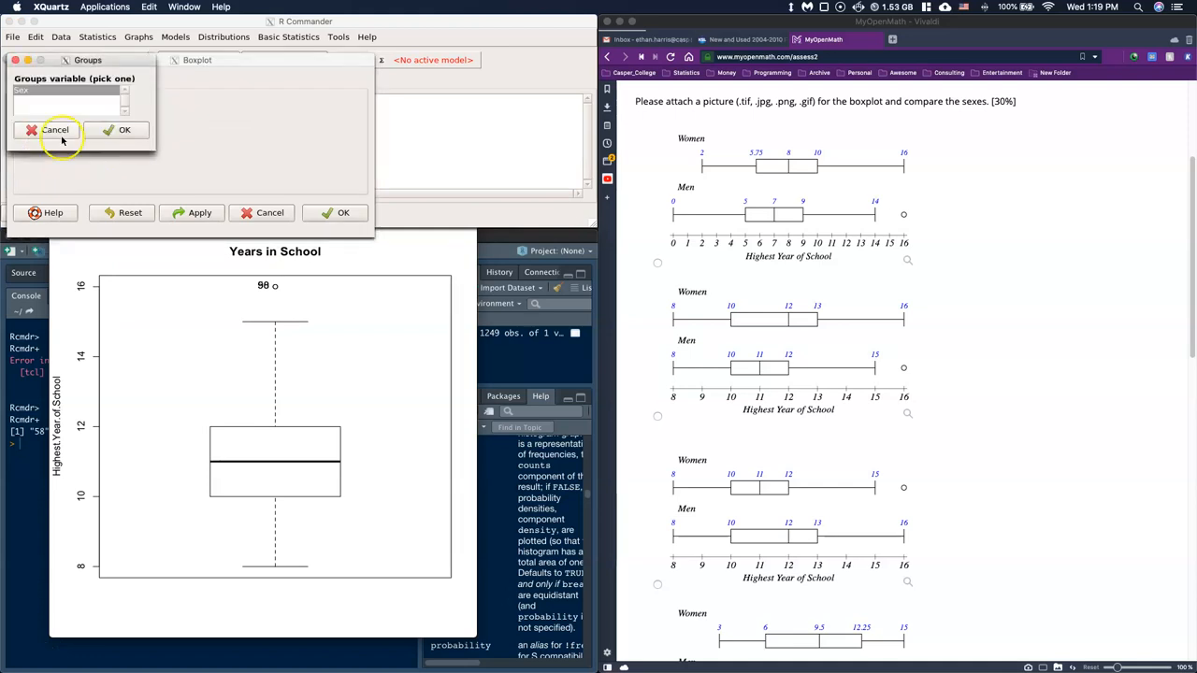
left_click(123, 129)
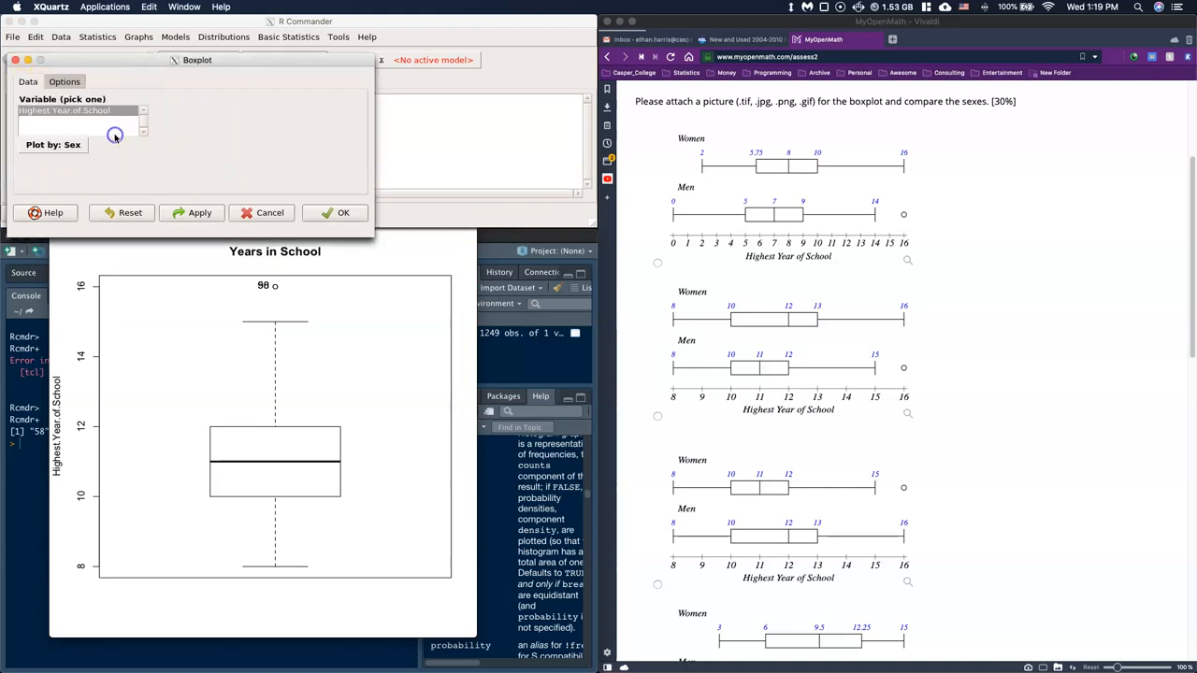
left_click(344, 213)
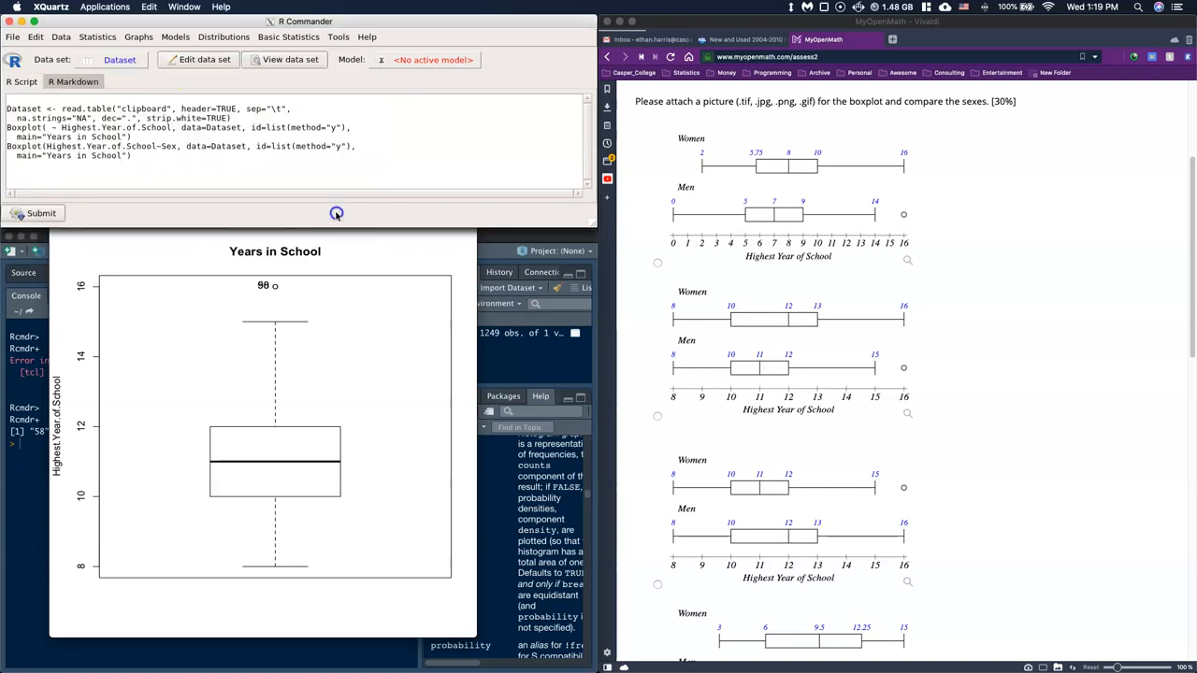
left_click(41, 213)
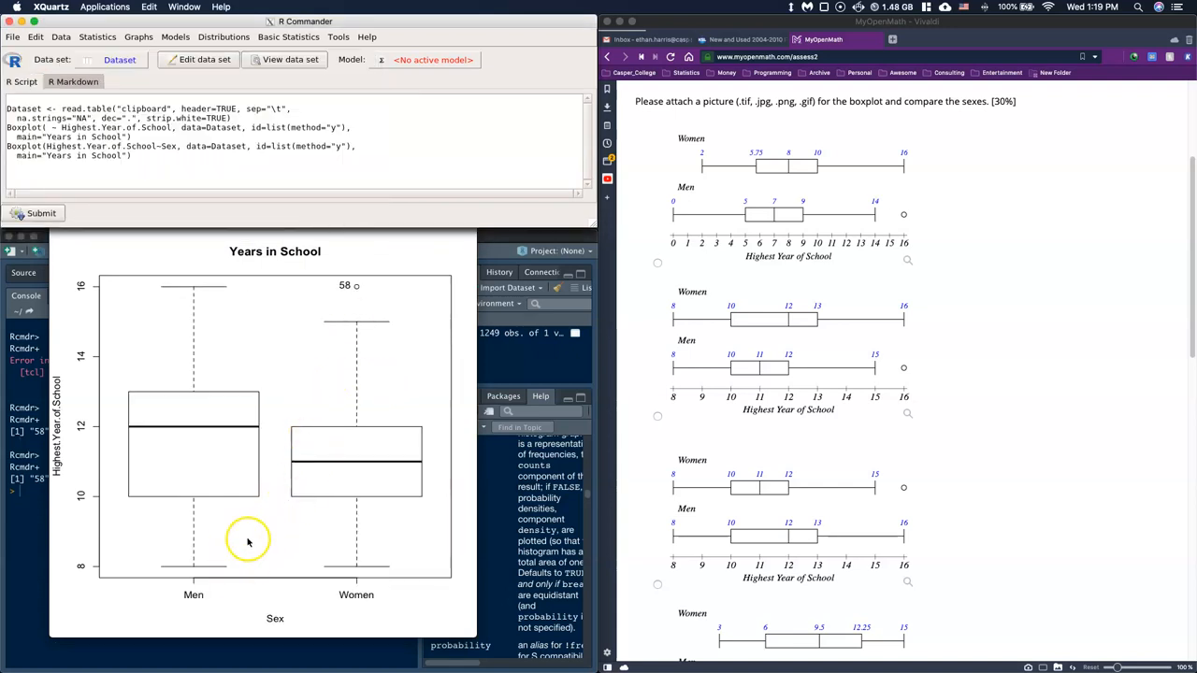
mouse_move(366, 613)
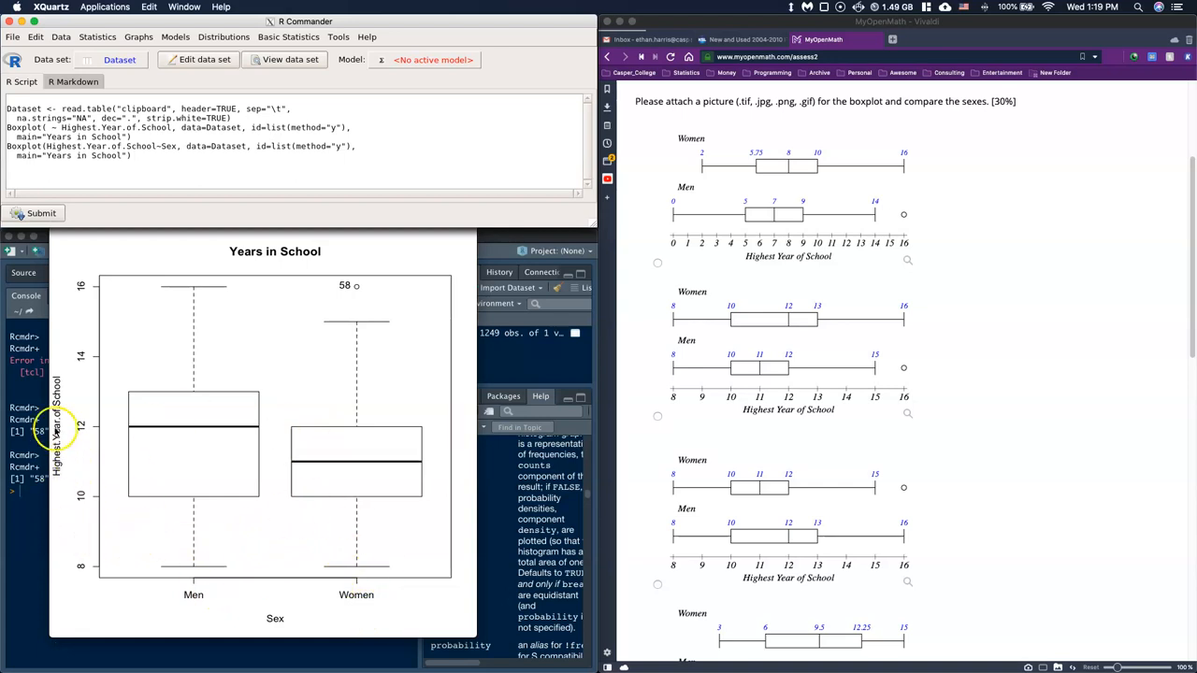
mouse_move(301, 426)
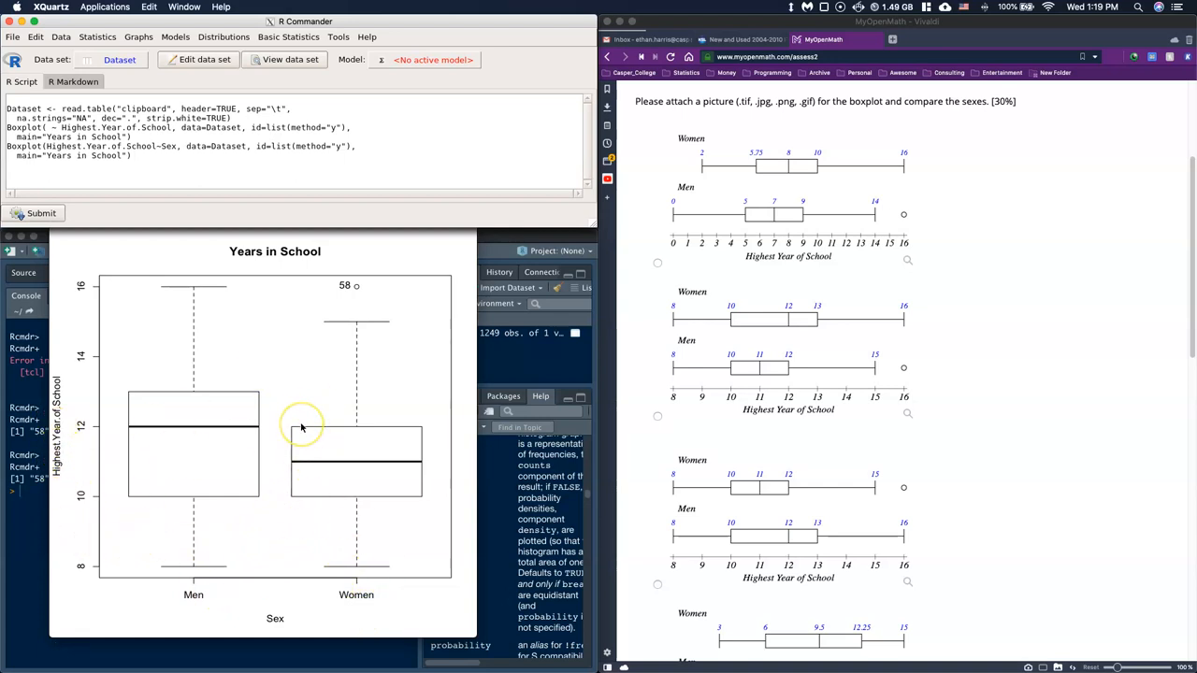
mouse_move(456, 251)
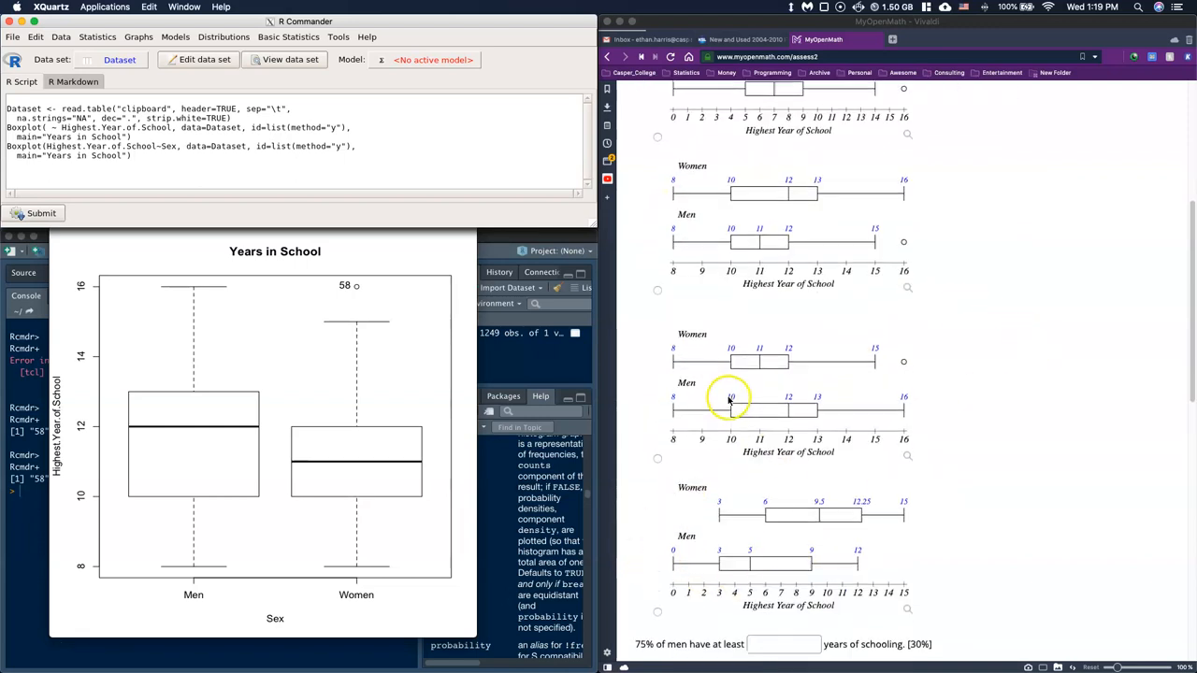
mouse_move(725, 378)
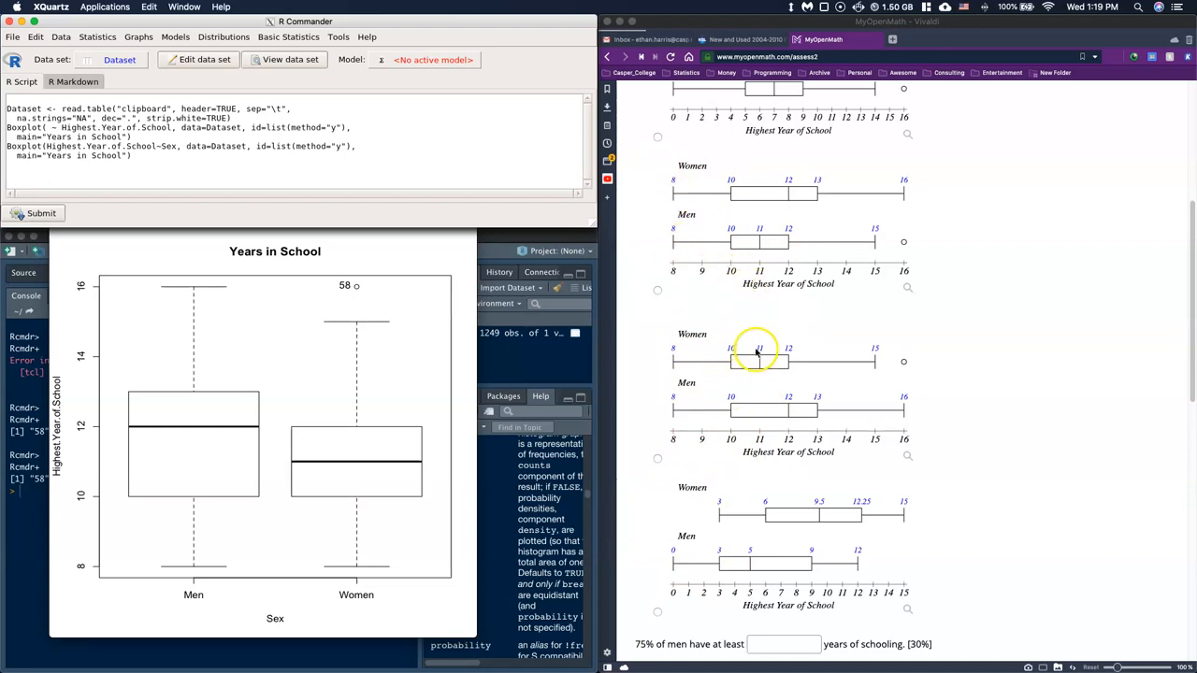
mouse_move(718, 410)
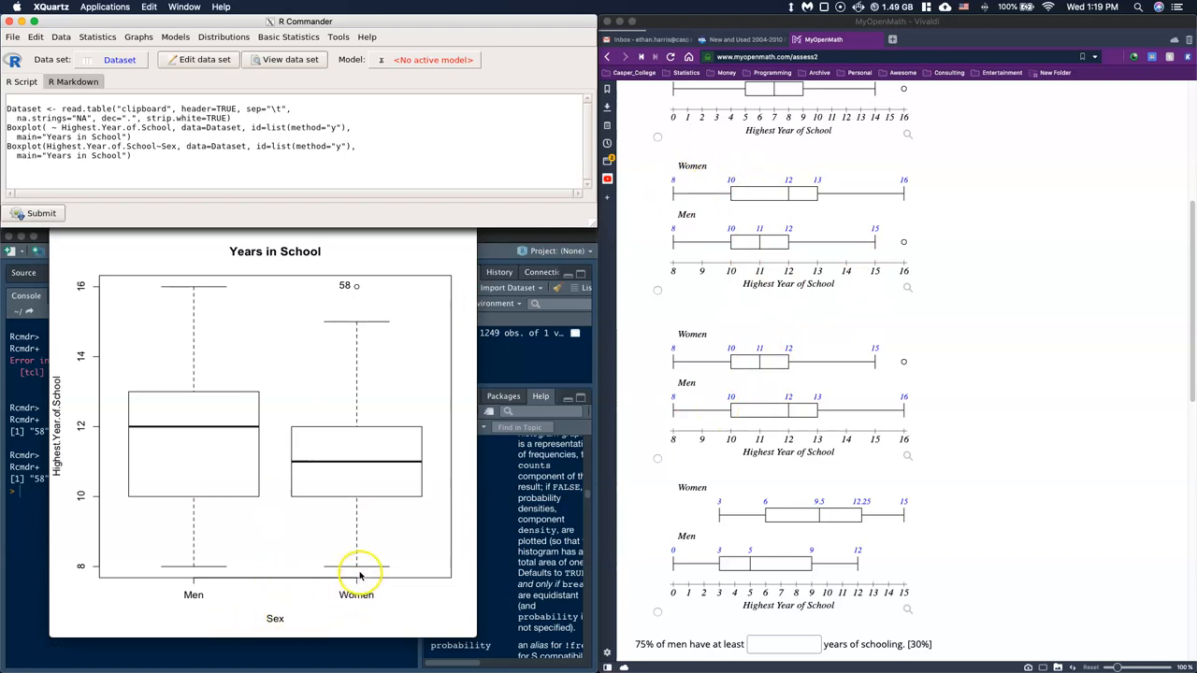
mouse_move(365, 495)
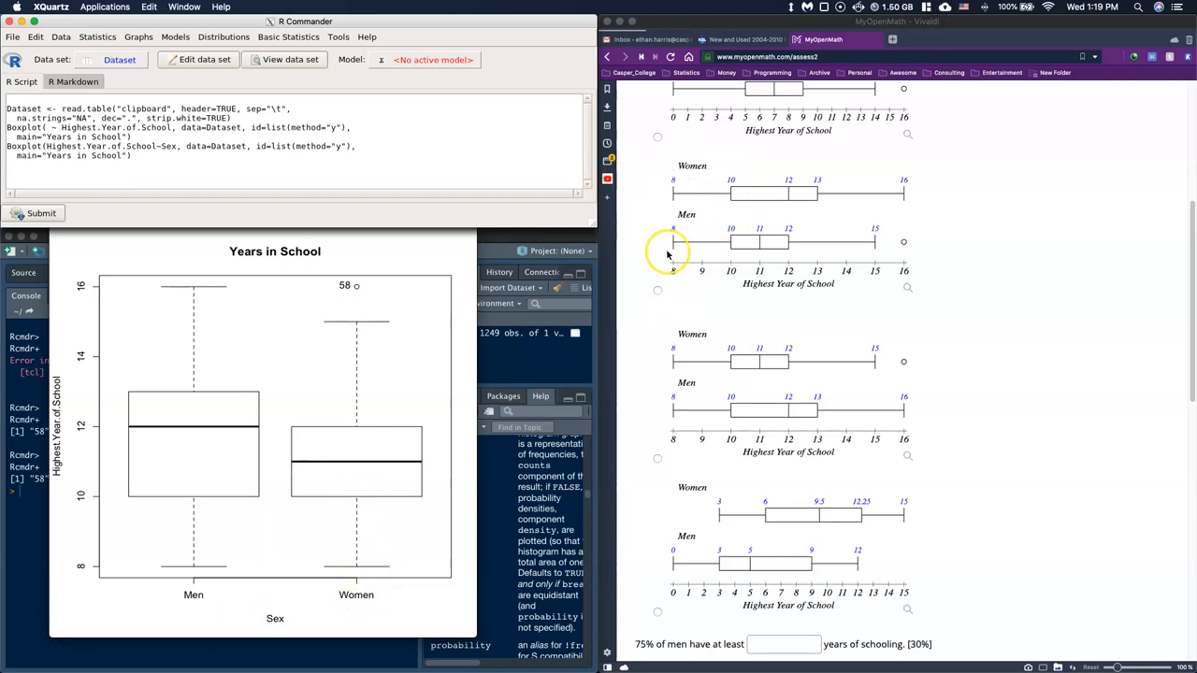
mouse_move(759, 203)
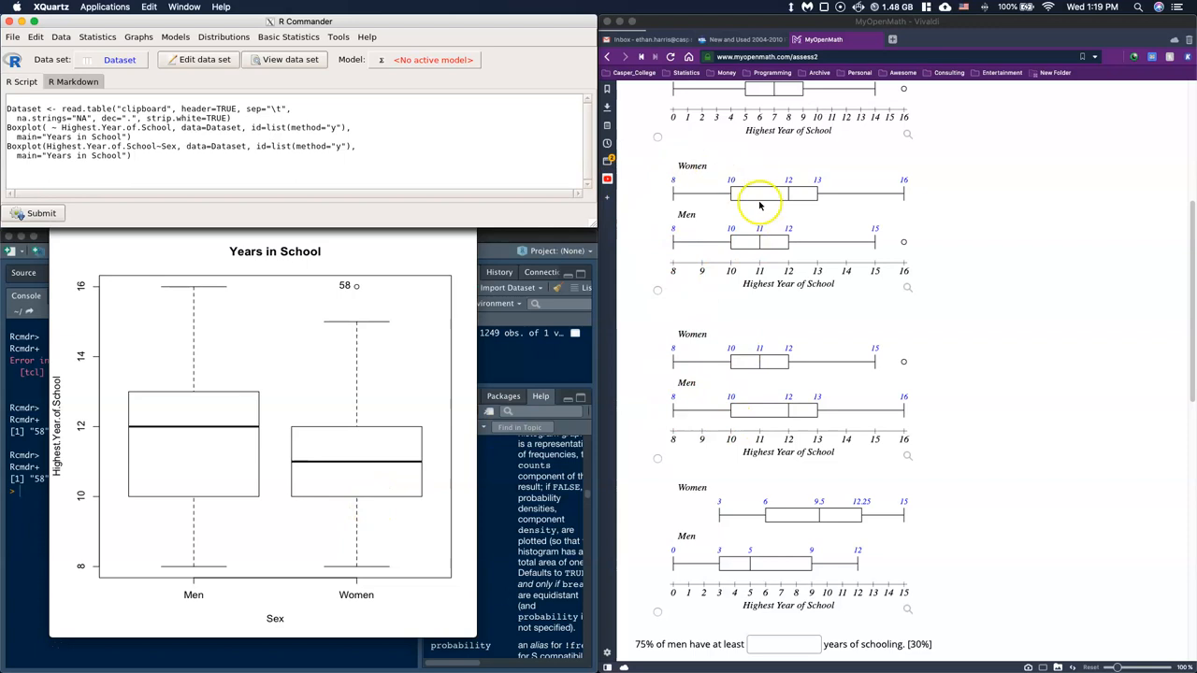
mouse_move(752, 243)
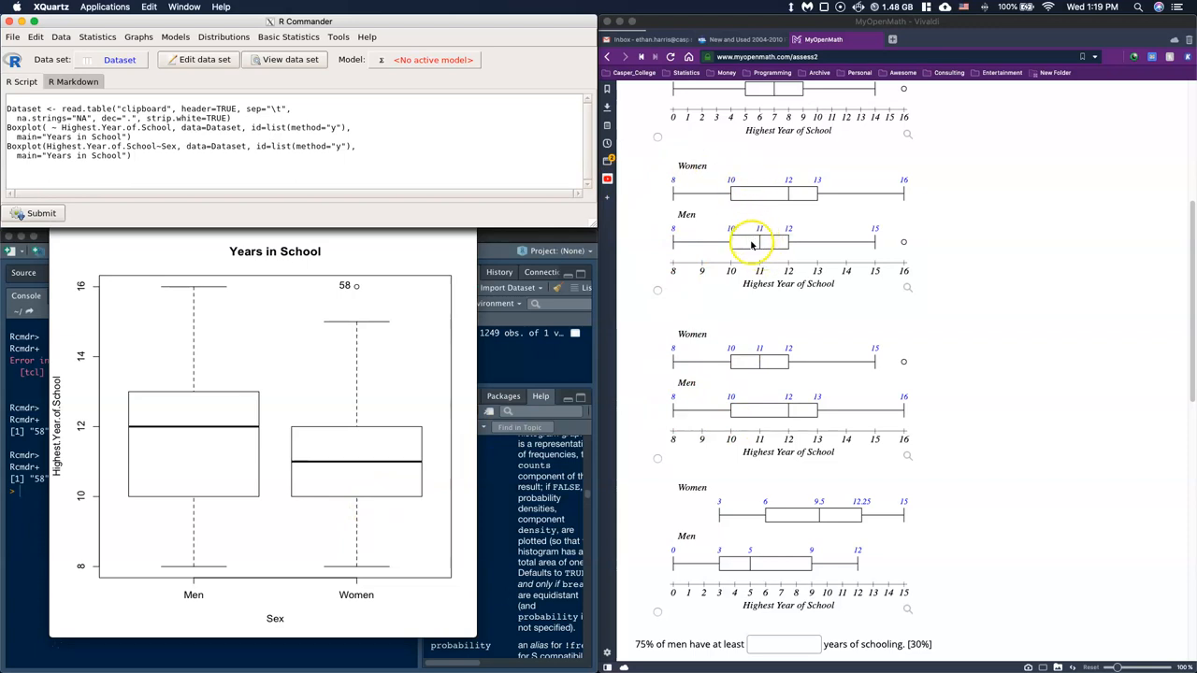
mouse_move(752, 243)
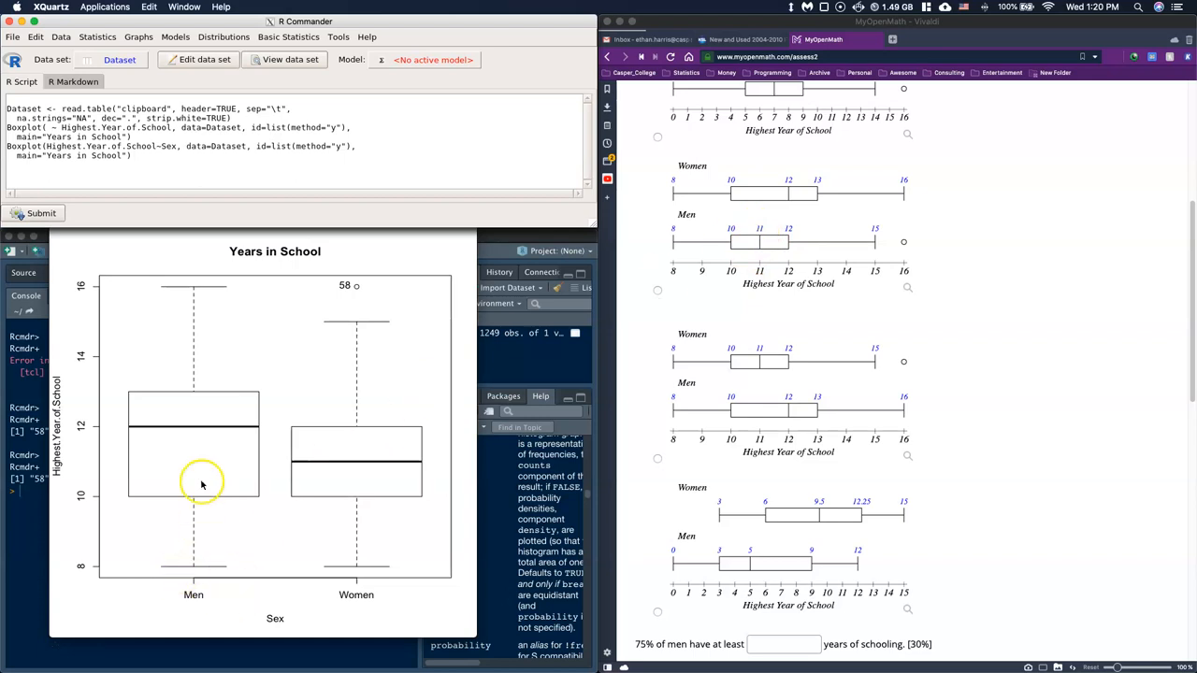
mouse_move(190, 404)
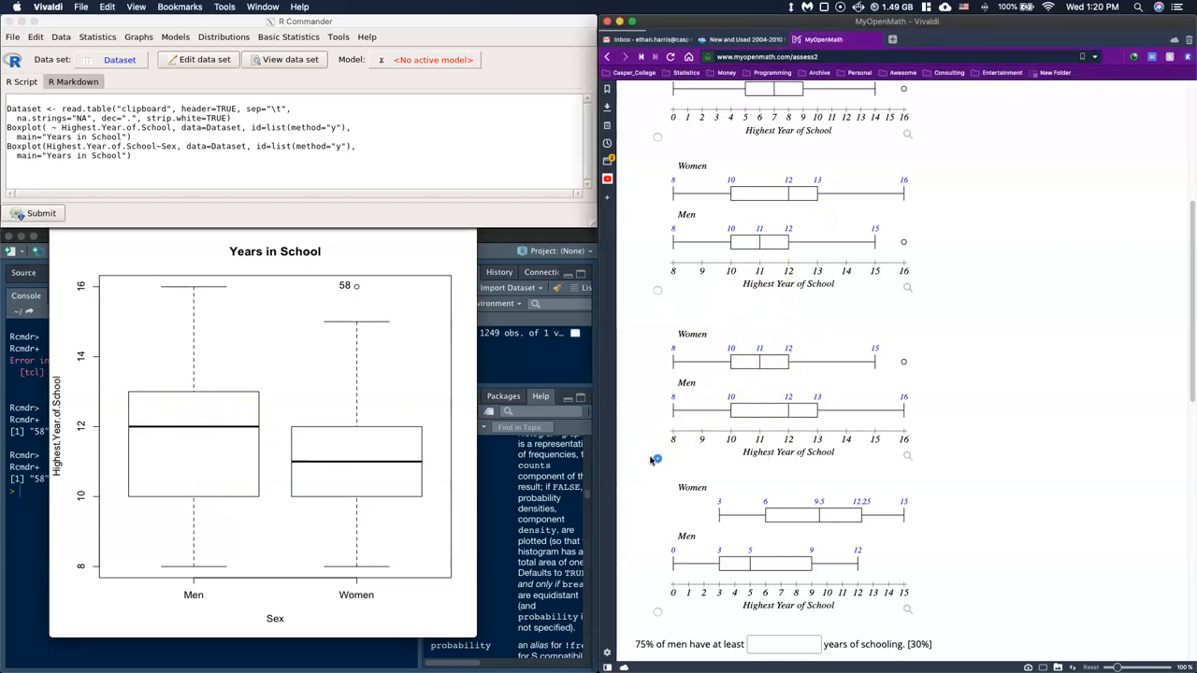
mouse_move(980, 377)
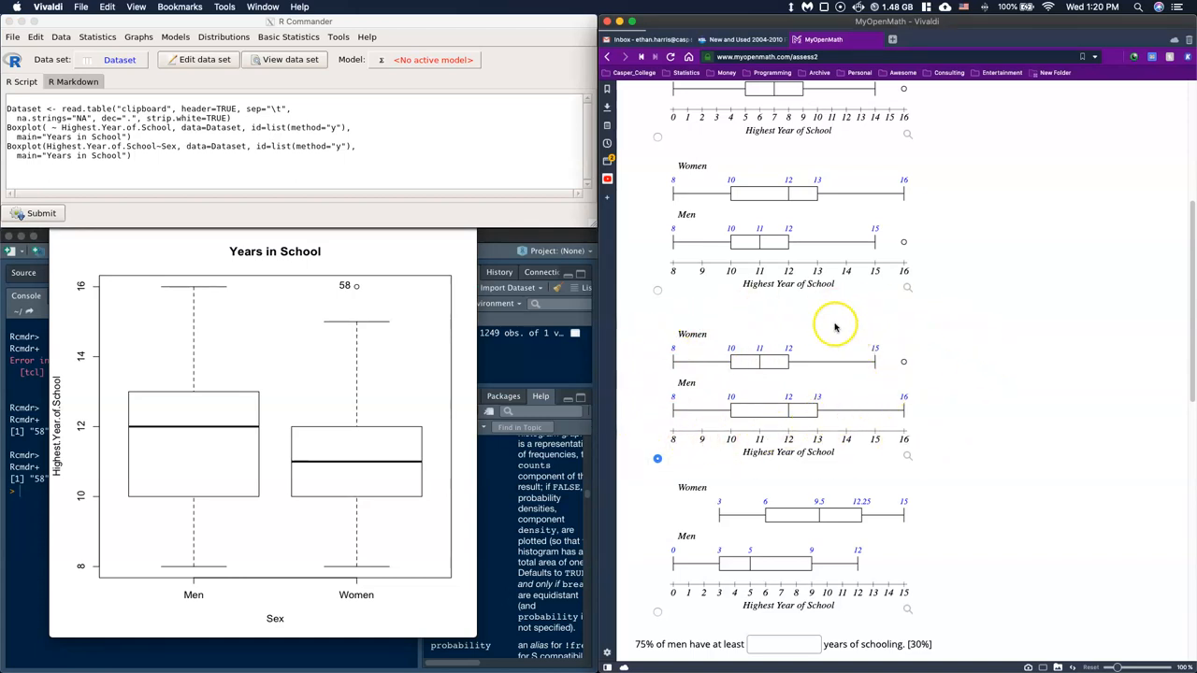
mouse_move(746, 381)
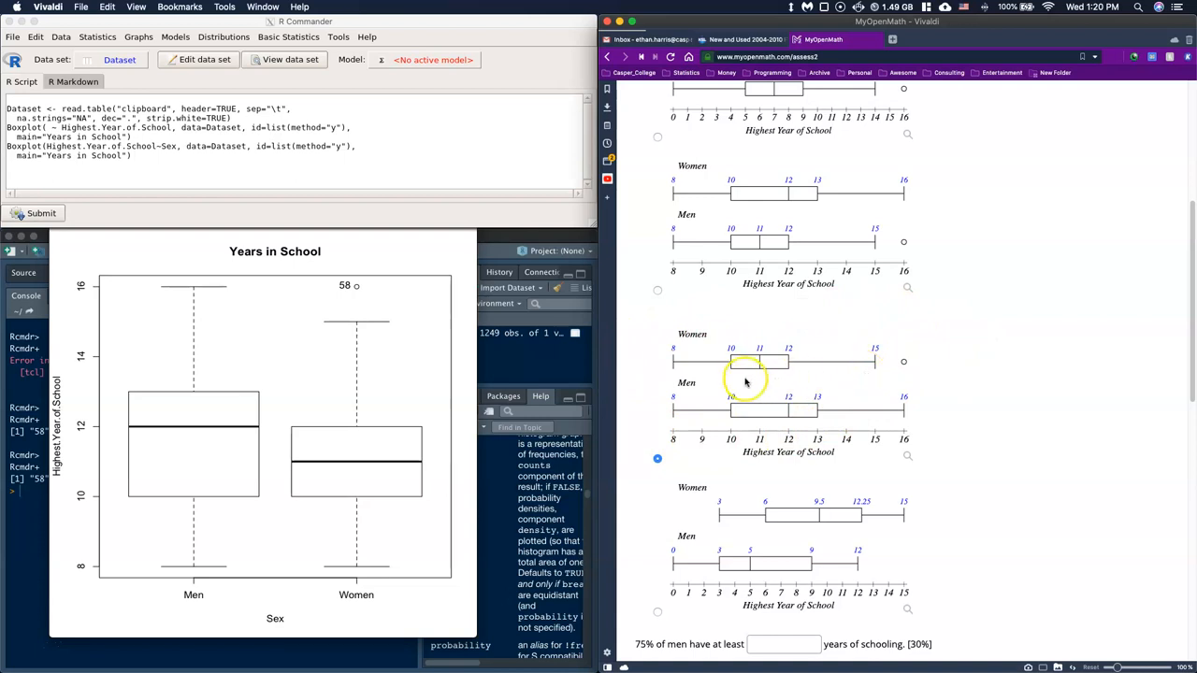
mouse_move(690, 378)
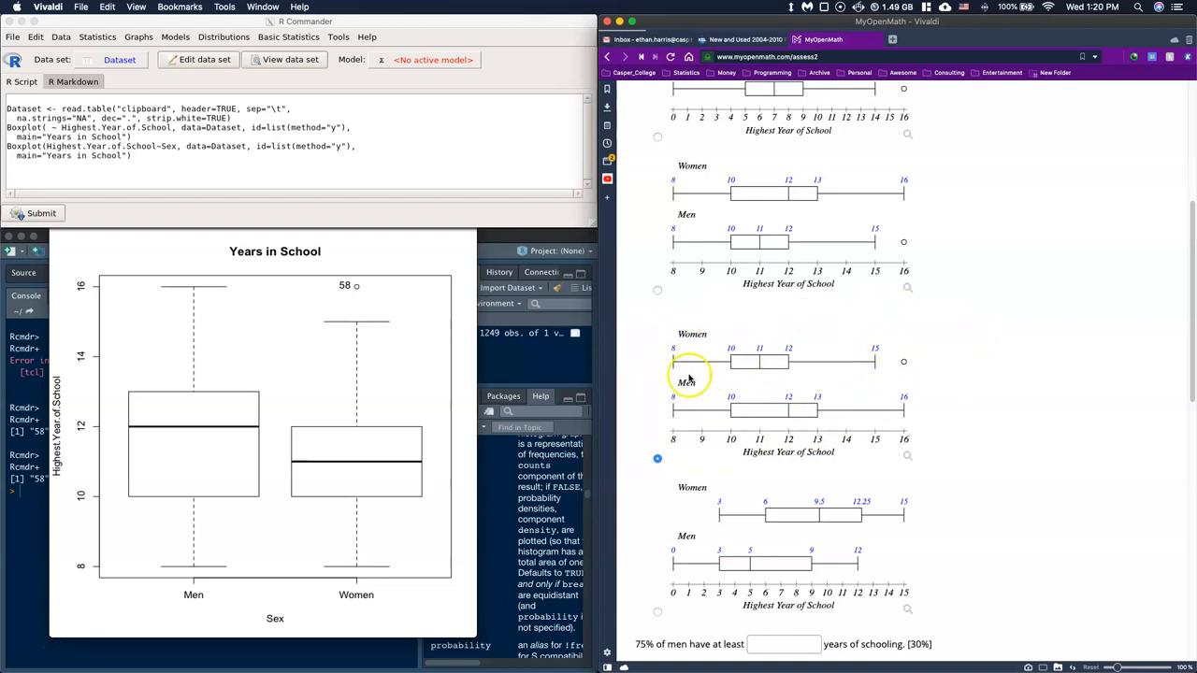
mouse_move(1037, 359)
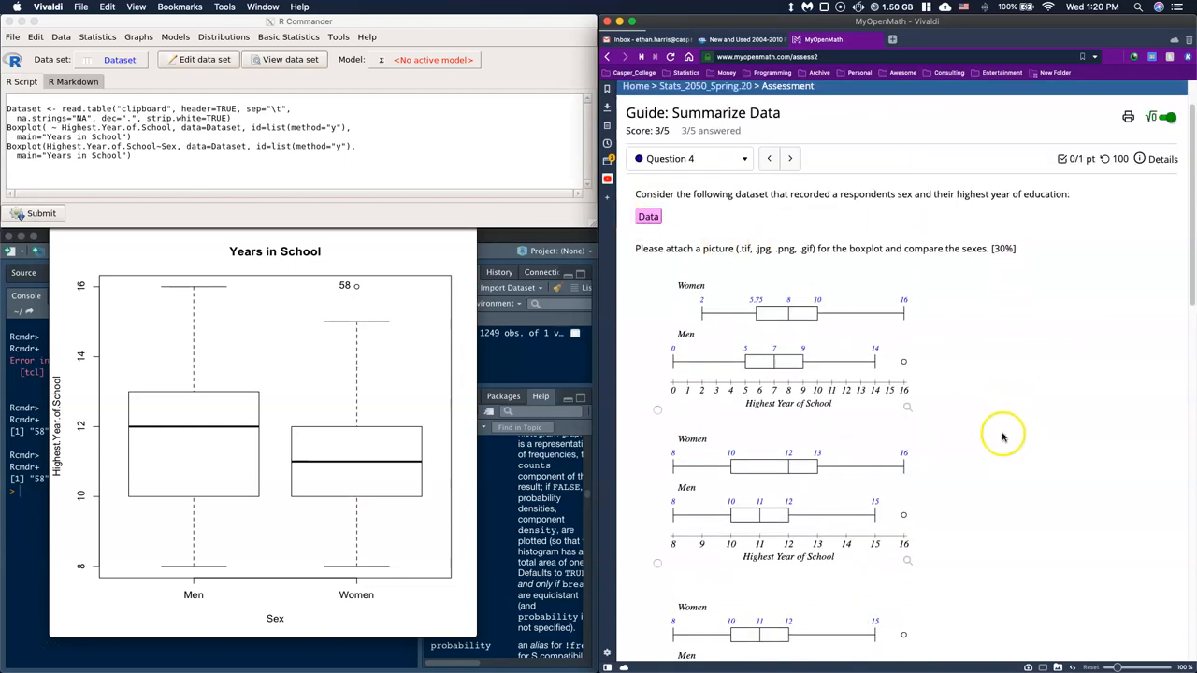
Step: Scroll to the boxplot choice matching men's median 12 and women's median 11
scroll("down", 3)
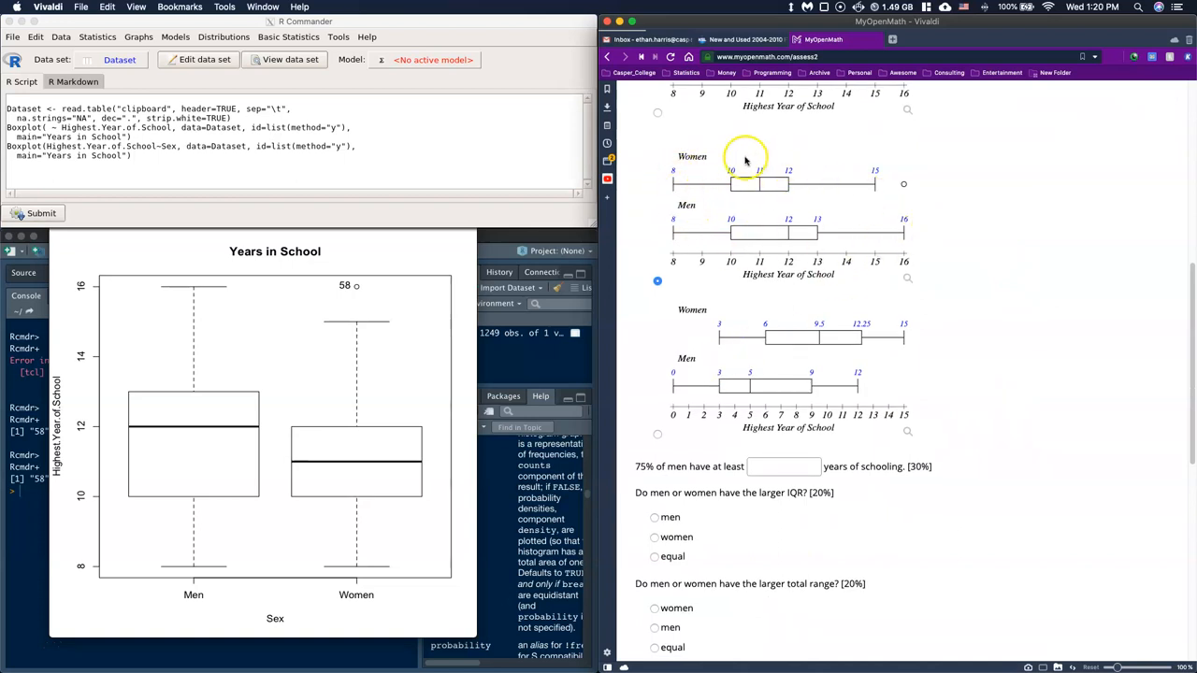
mouse_move(800, 240)
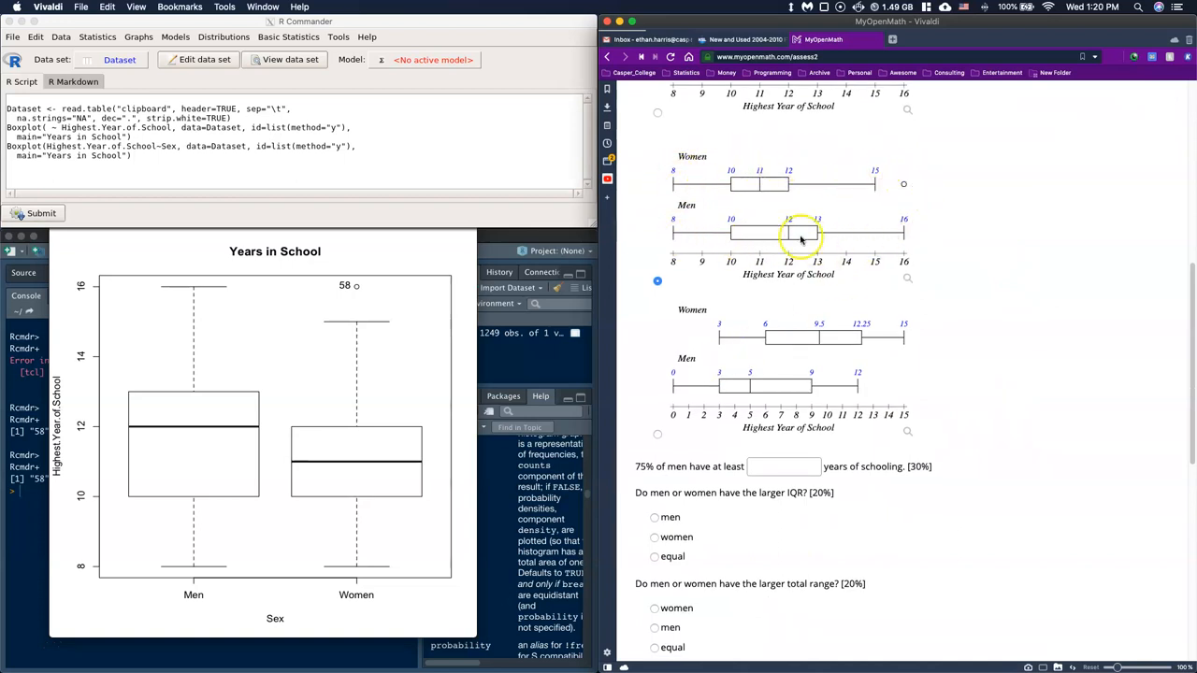
mouse_move(148, 295)
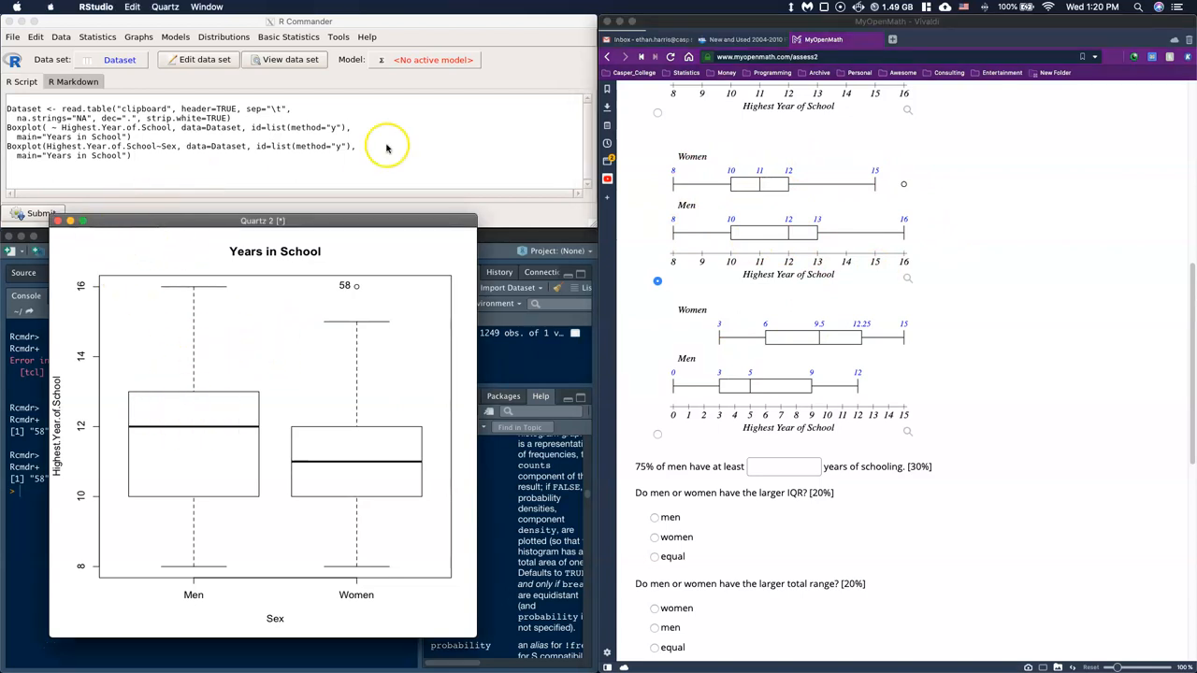
Step: Run a discrete numerical summary of Highest Year of School with a frequency table
left_click(288, 37)
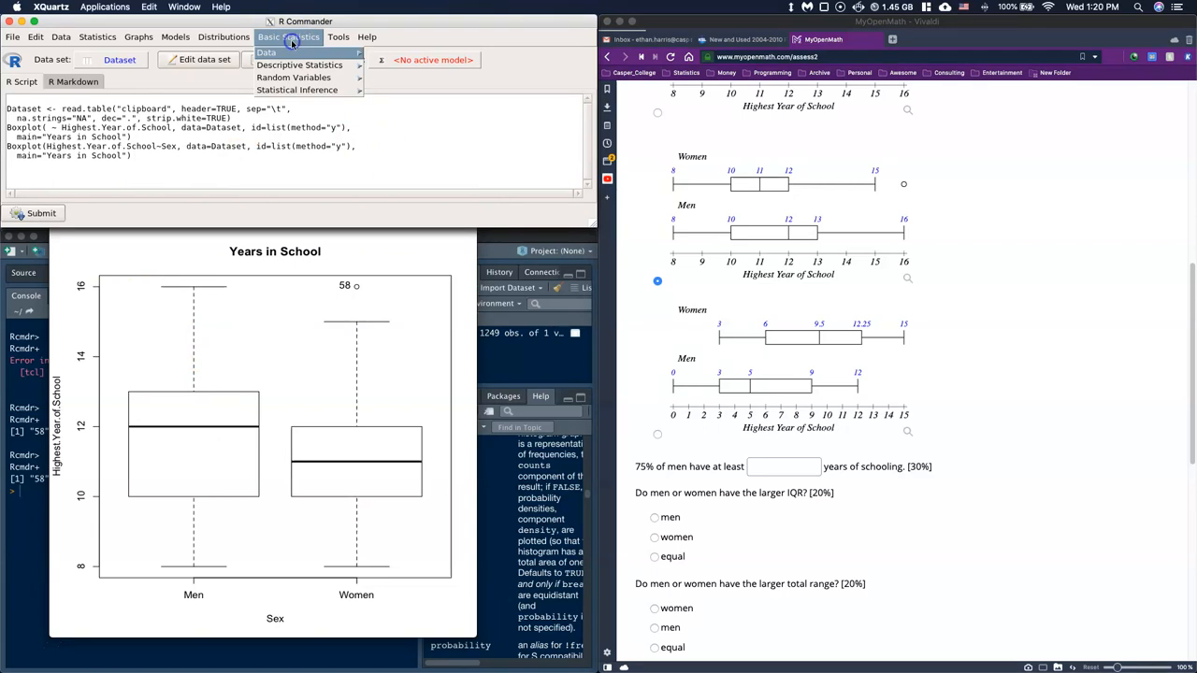
left_click(299, 64)
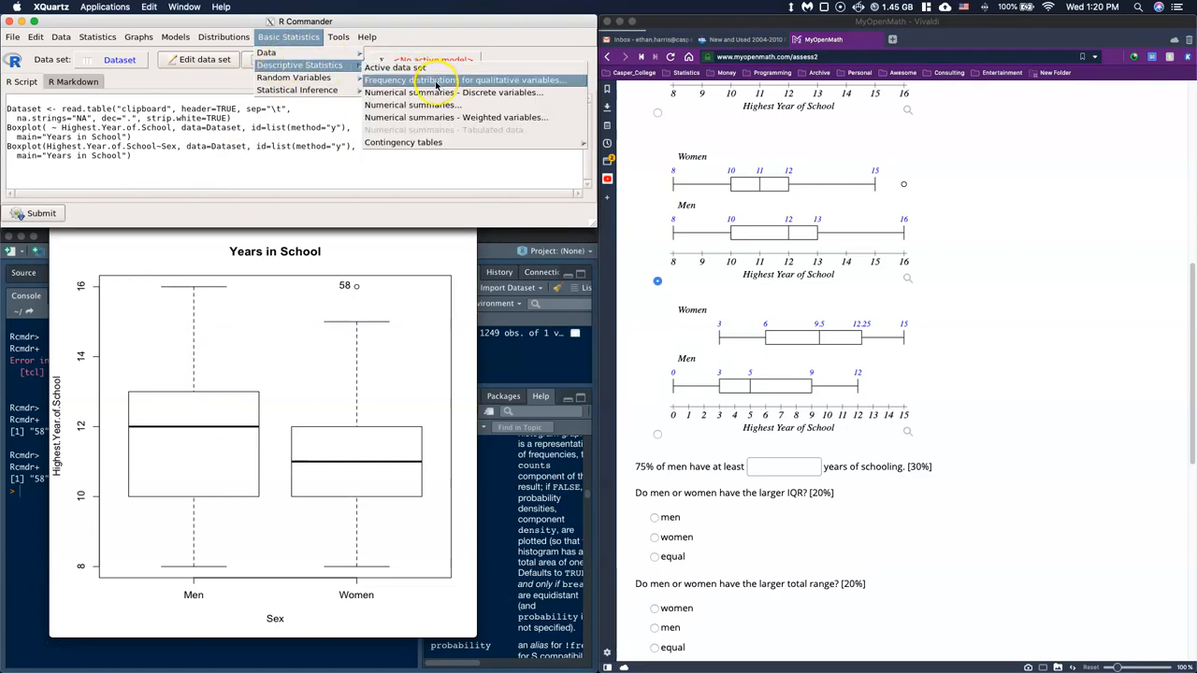
mouse_move(420, 91)
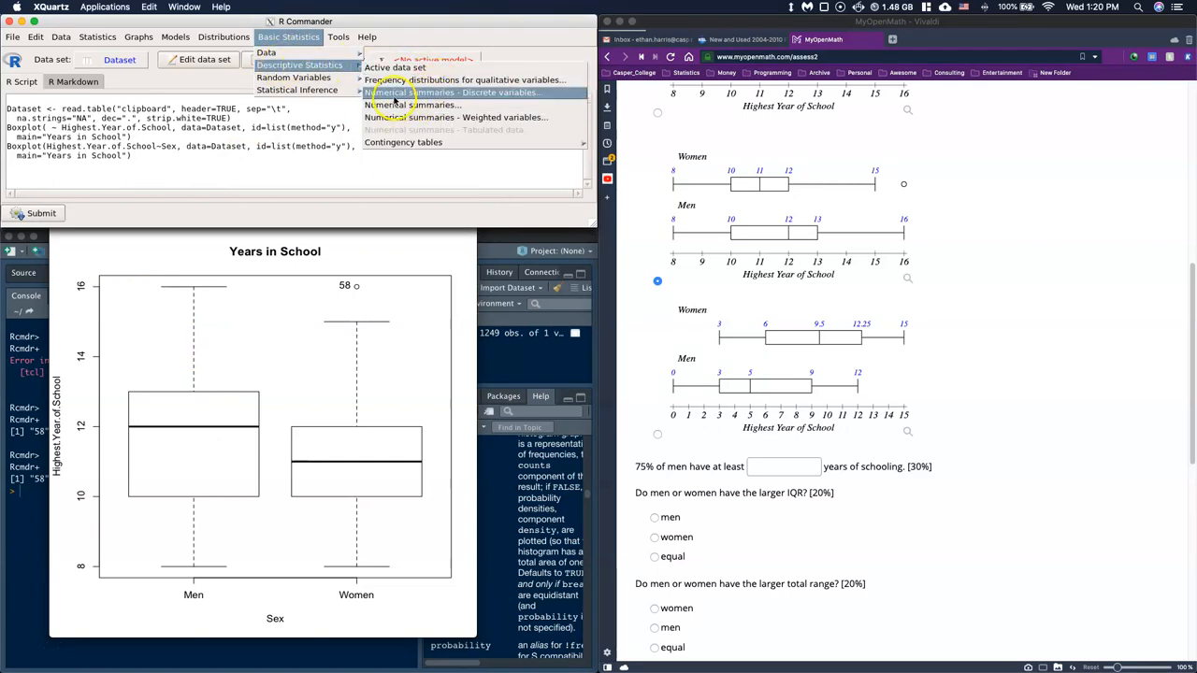
left_click(453, 92)
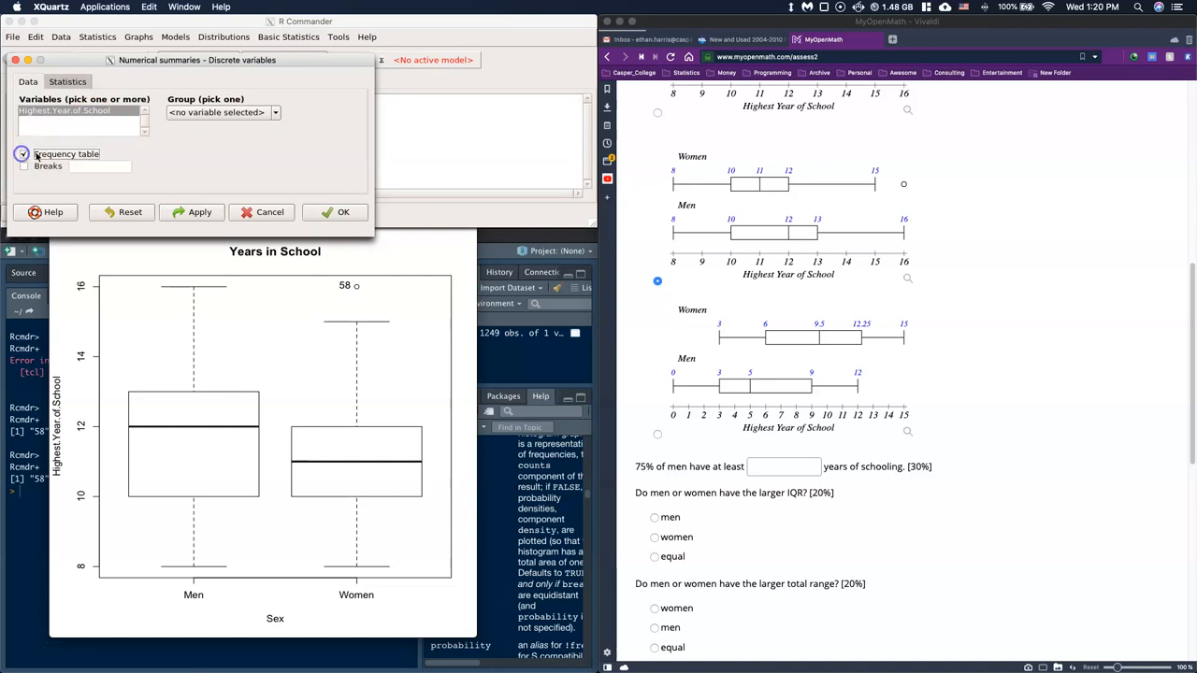
left_click(342, 211)
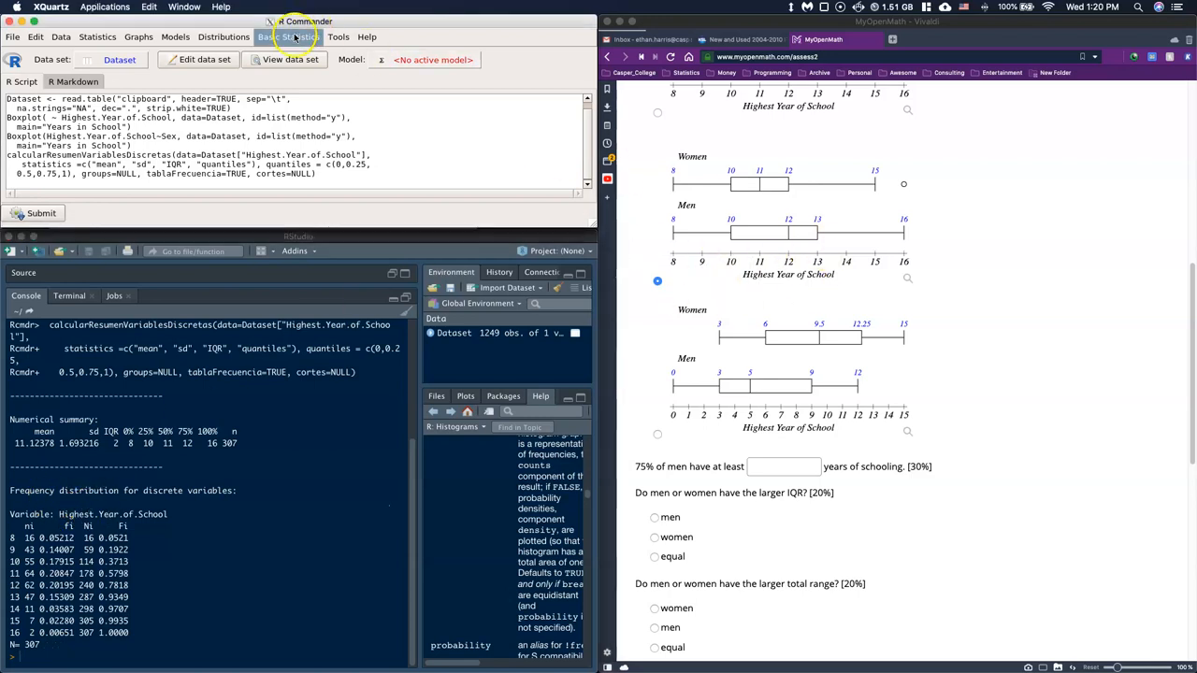
Step: Run the numerical summary of Highest Year of School grouped by Sex
left_click(288, 38)
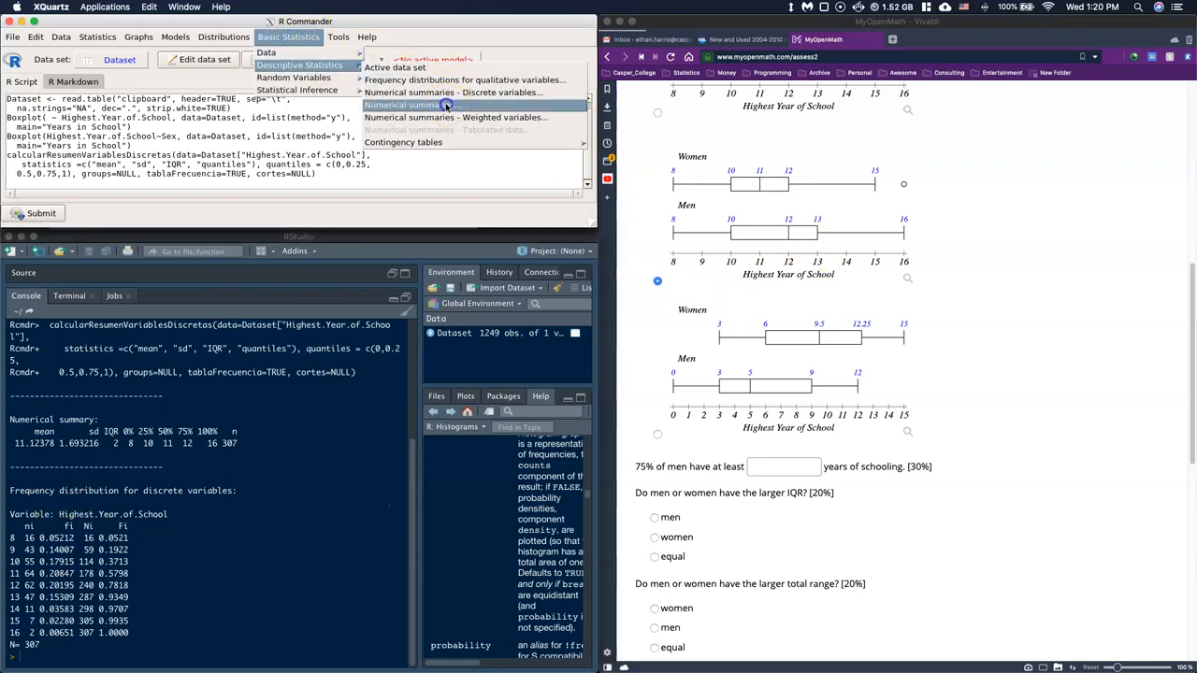
left_click(402, 104)
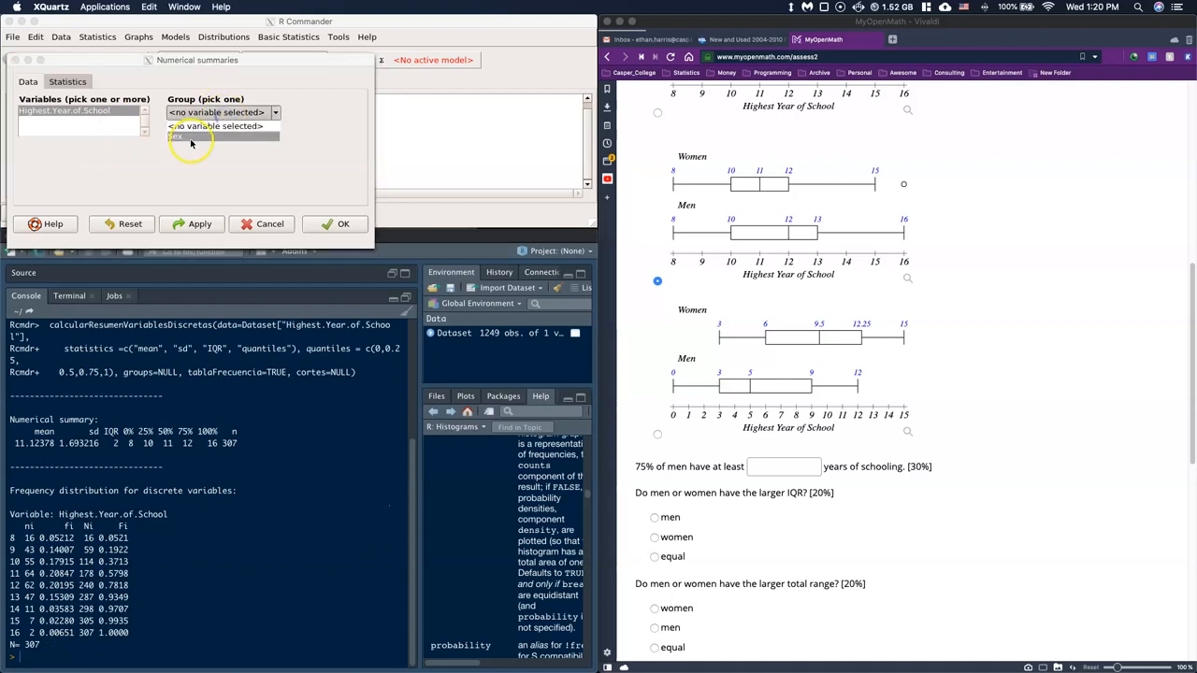
left_click(344, 225)
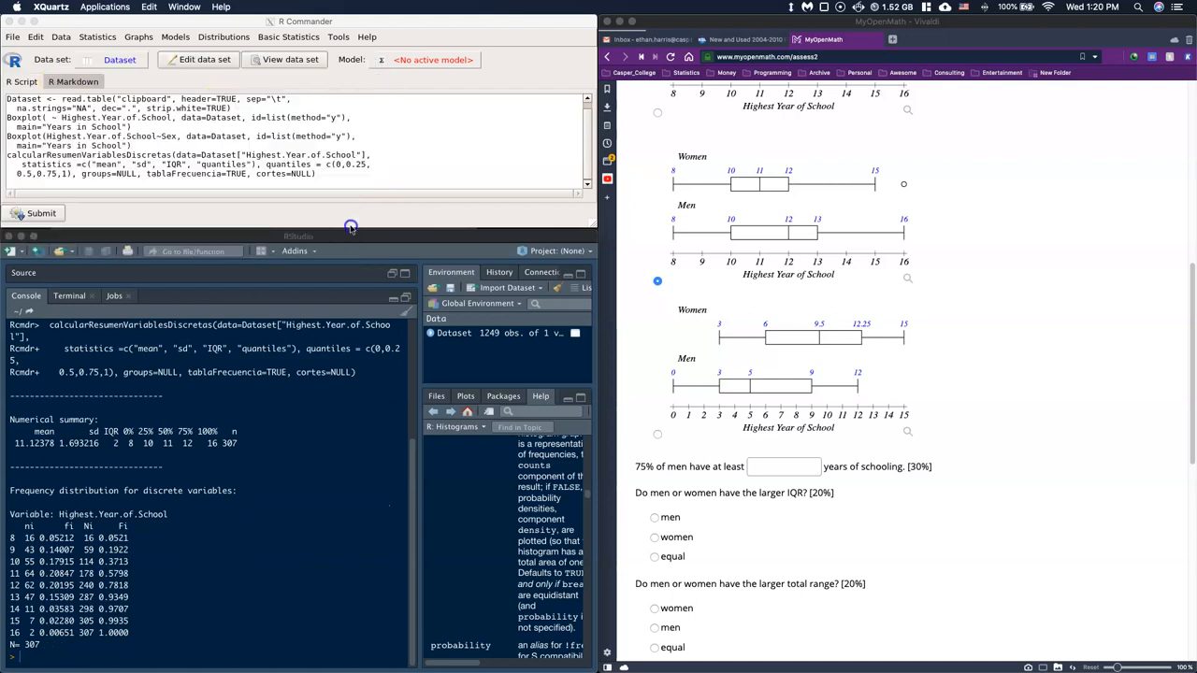
left_click(41, 213)
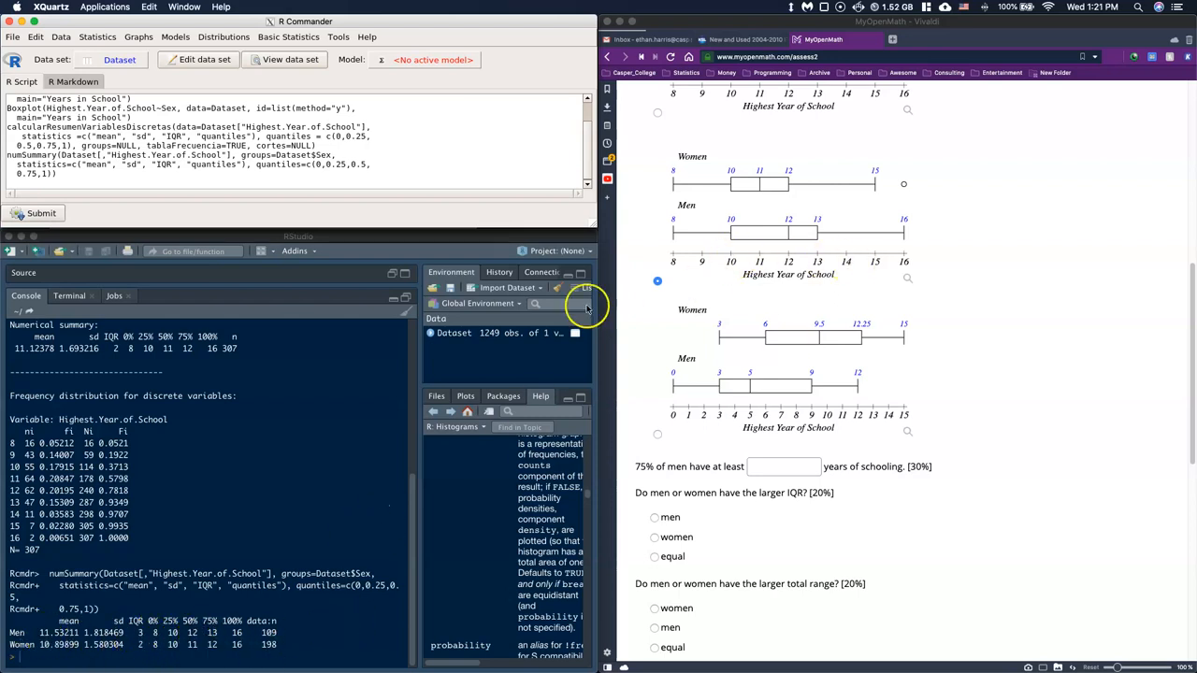
mouse_move(704, 277)
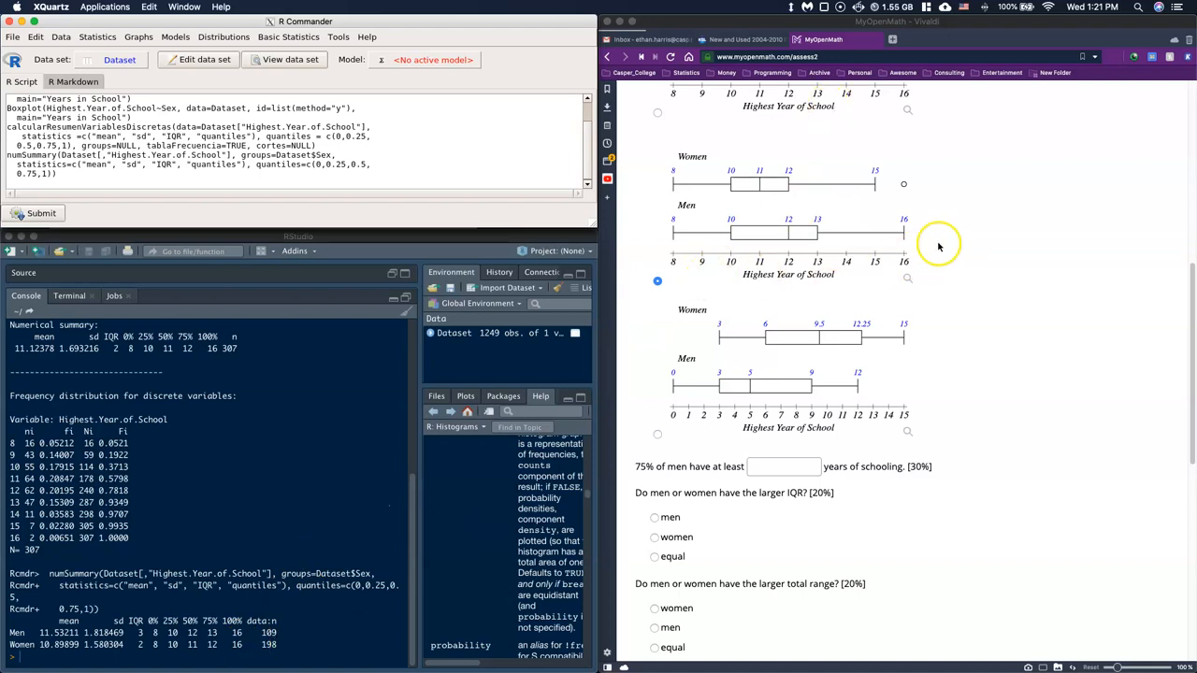
Step: Scroll to the IQR and range questions and bring the by-sex boxplot forward
scroll("down", 3)
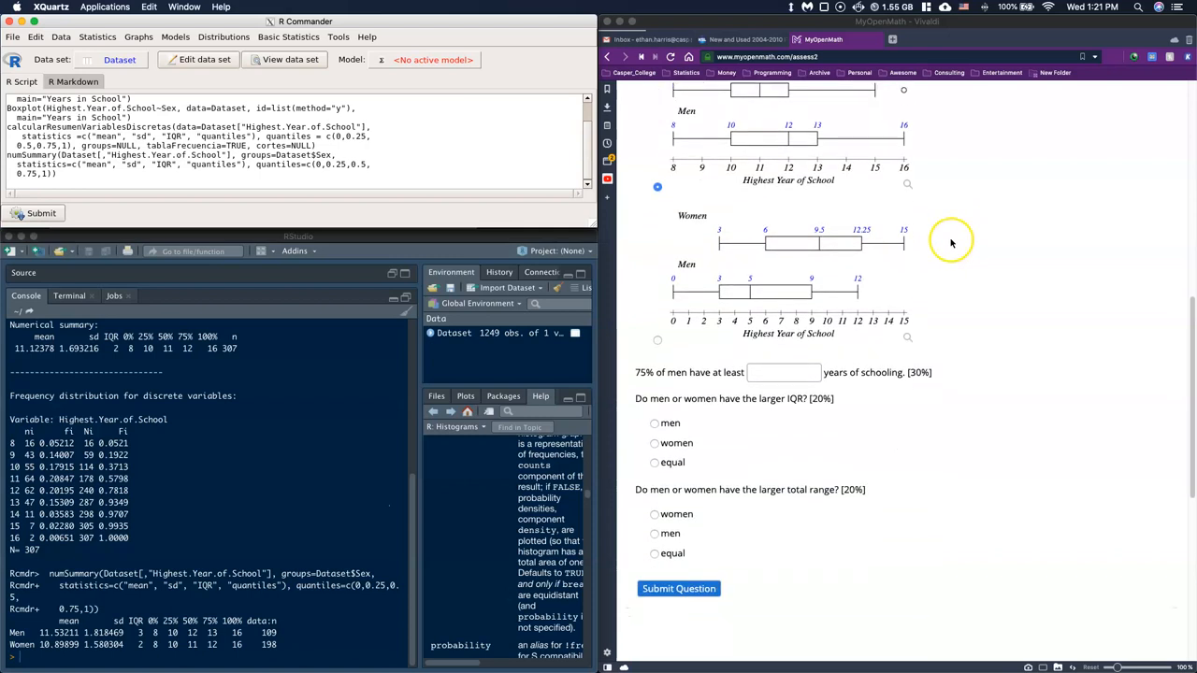
scroll("down", 3)
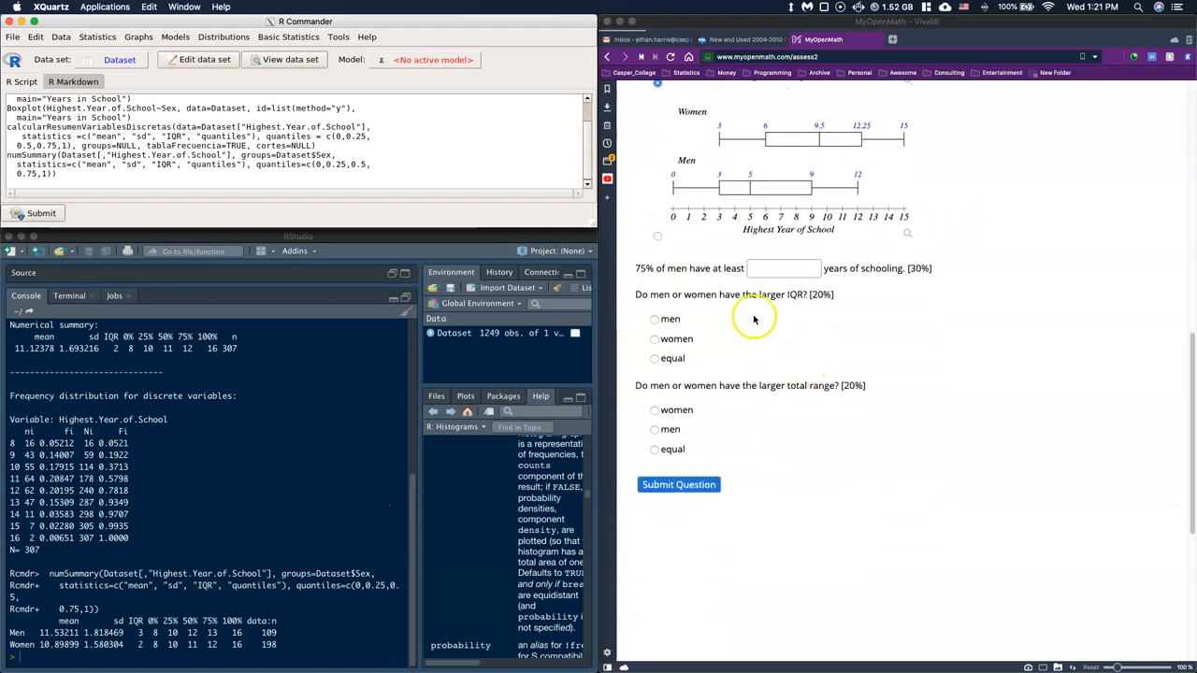
mouse_move(748, 346)
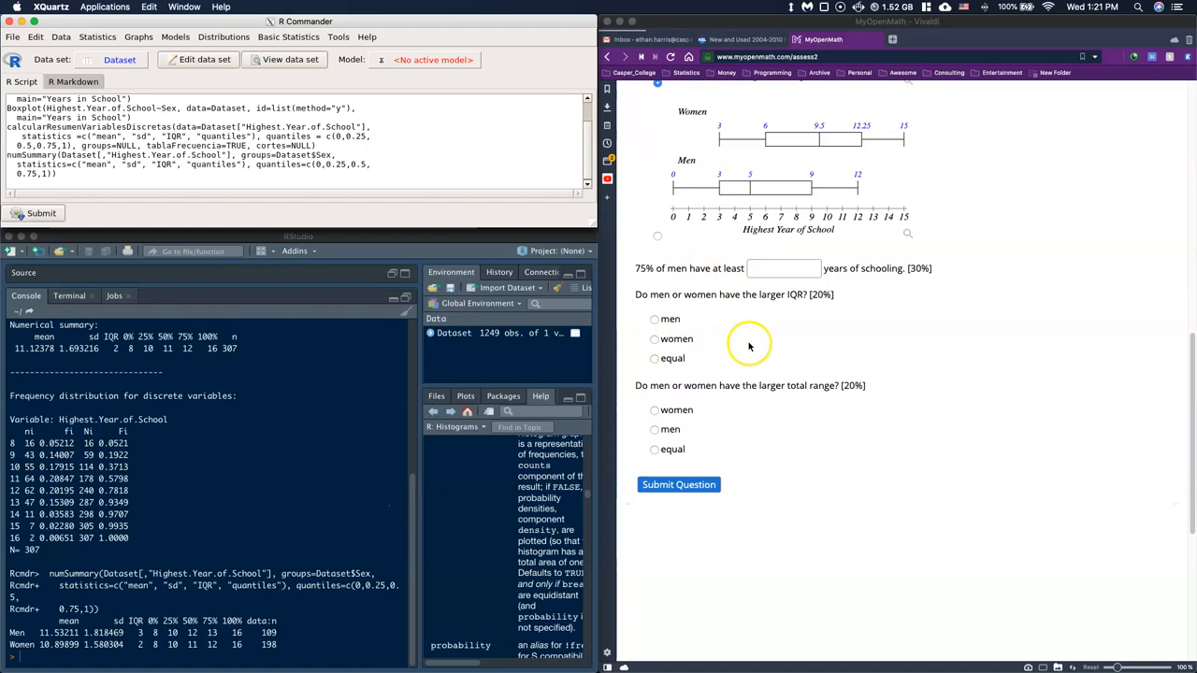
mouse_move(277, 460)
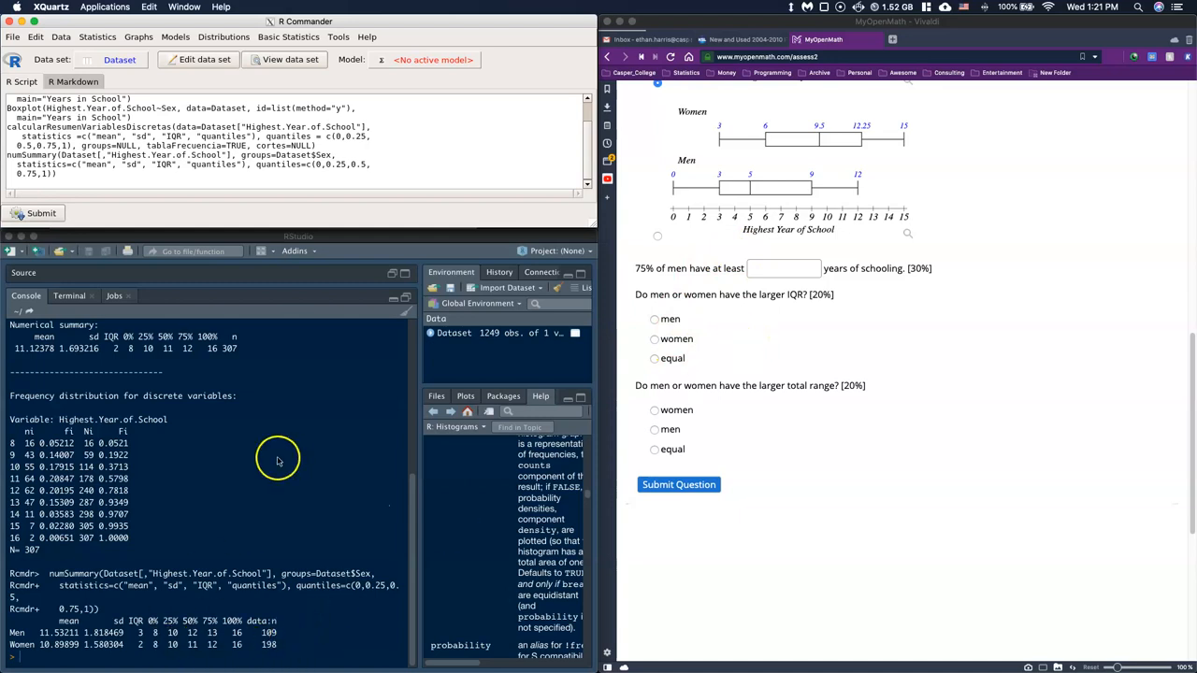
left_click(42, 214)
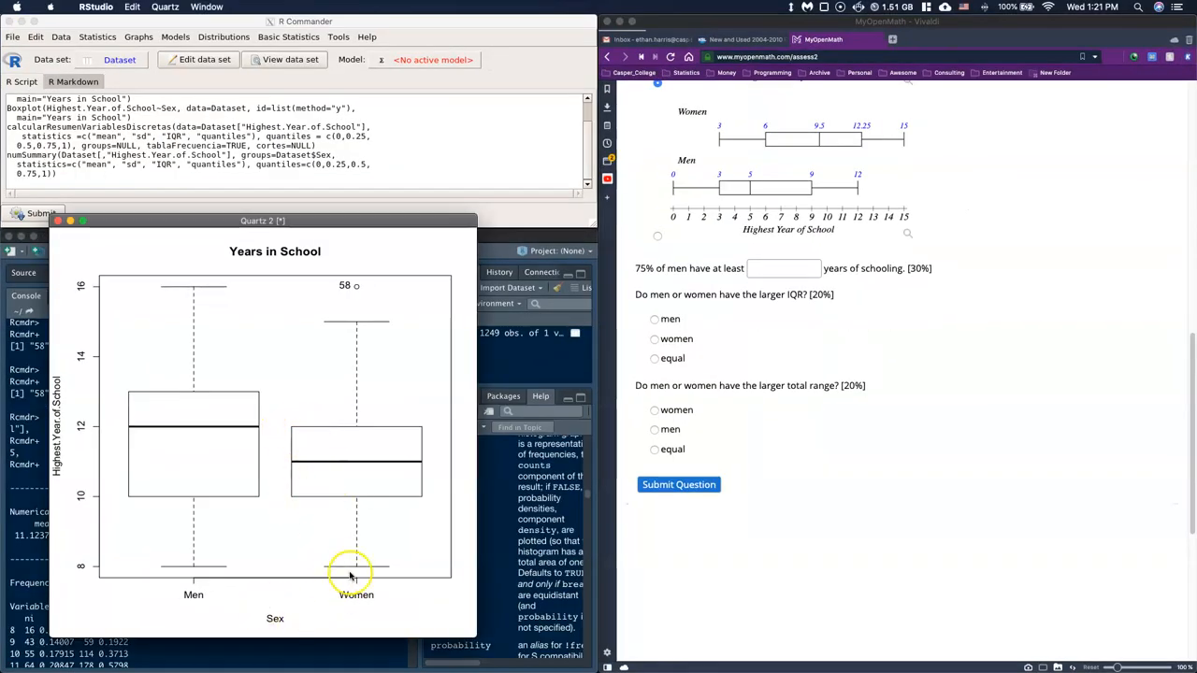
mouse_move(342, 484)
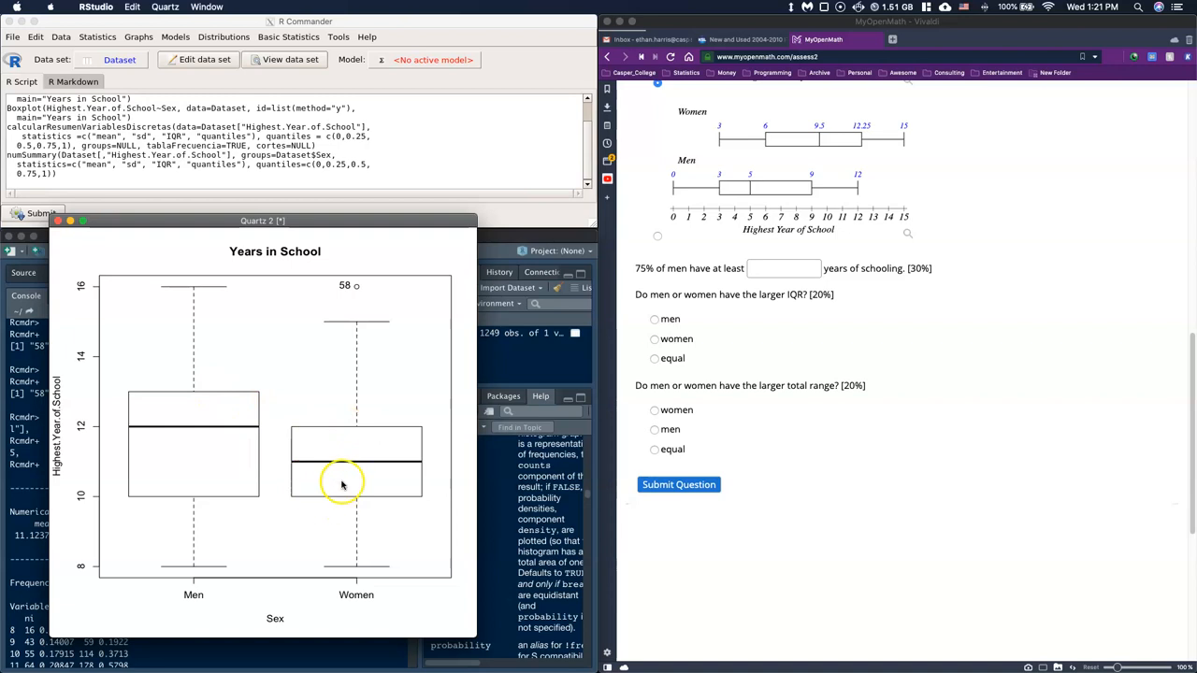
mouse_move(251, 439)
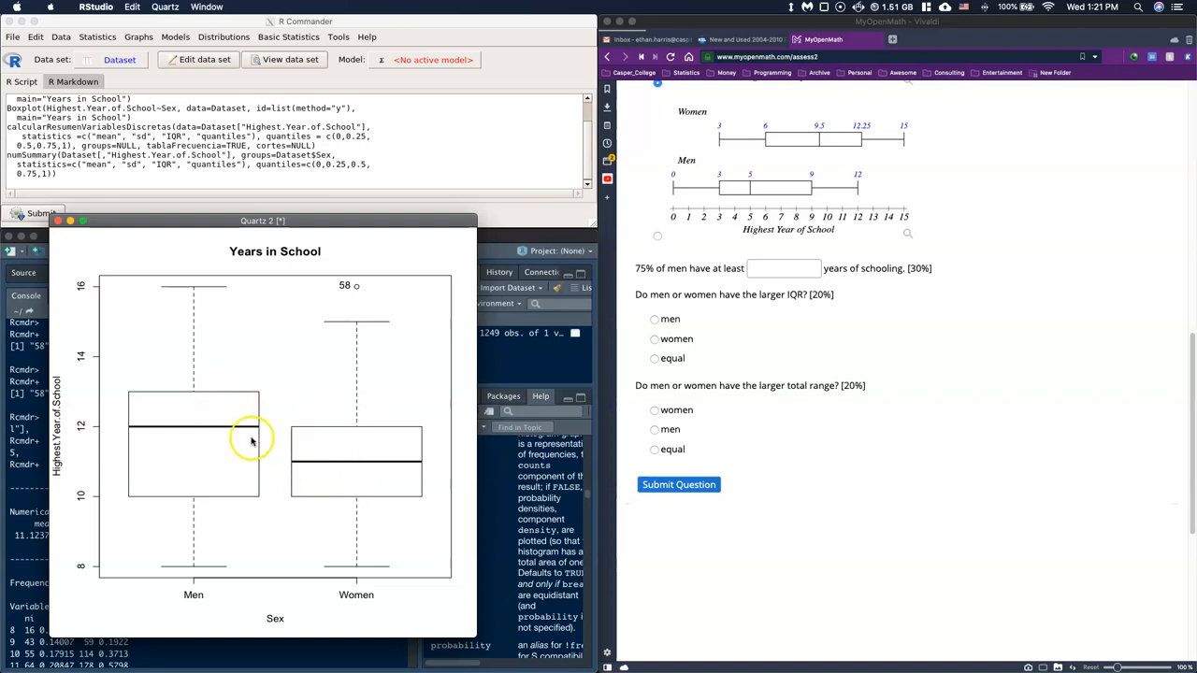
mouse_move(505, 370)
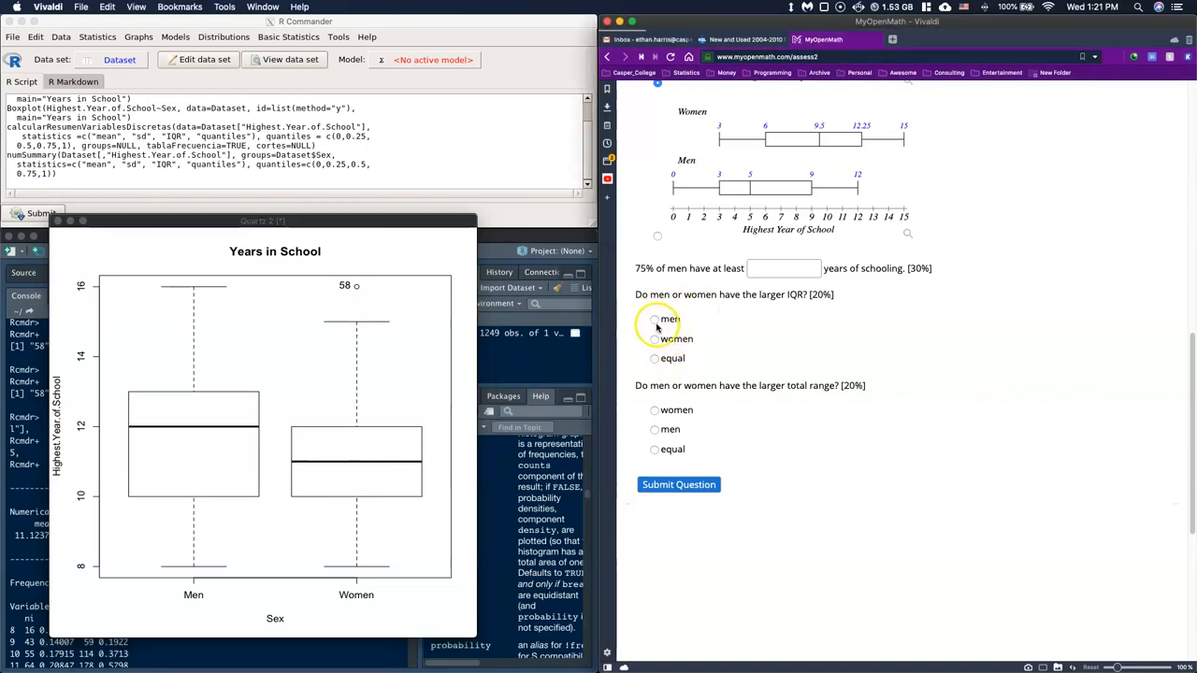
Step: Answer 'men' for the larger IQR and 'equal' for the larger total range
left_click(655, 318)
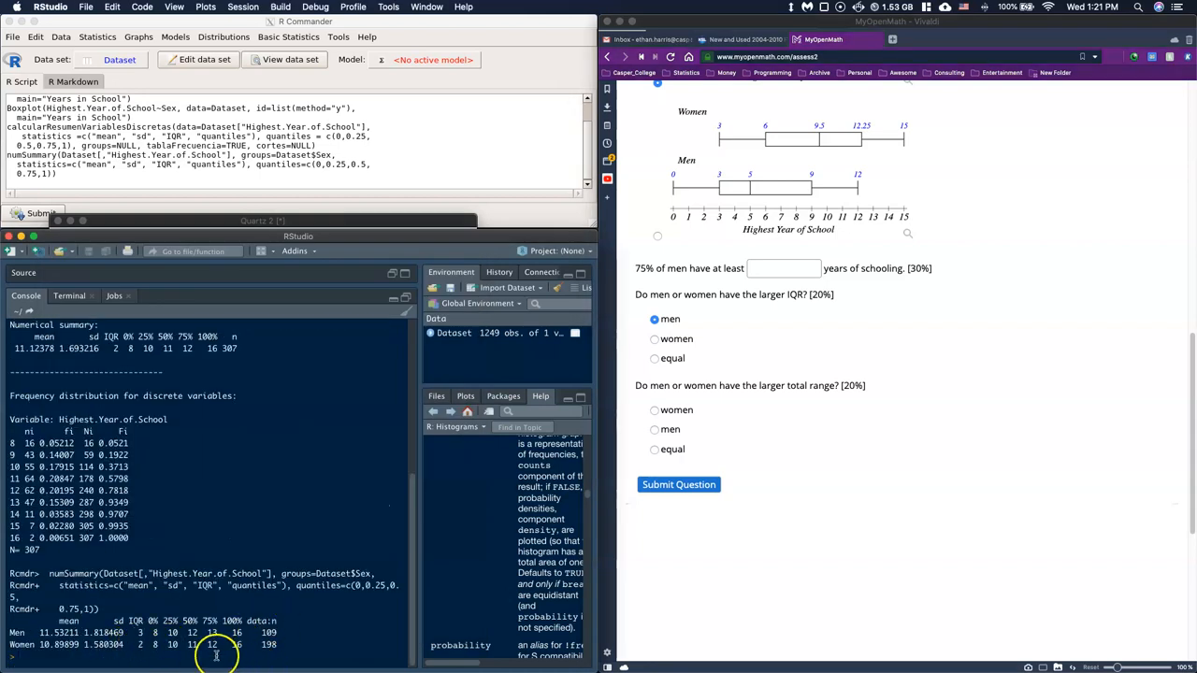
mouse_move(587, 471)
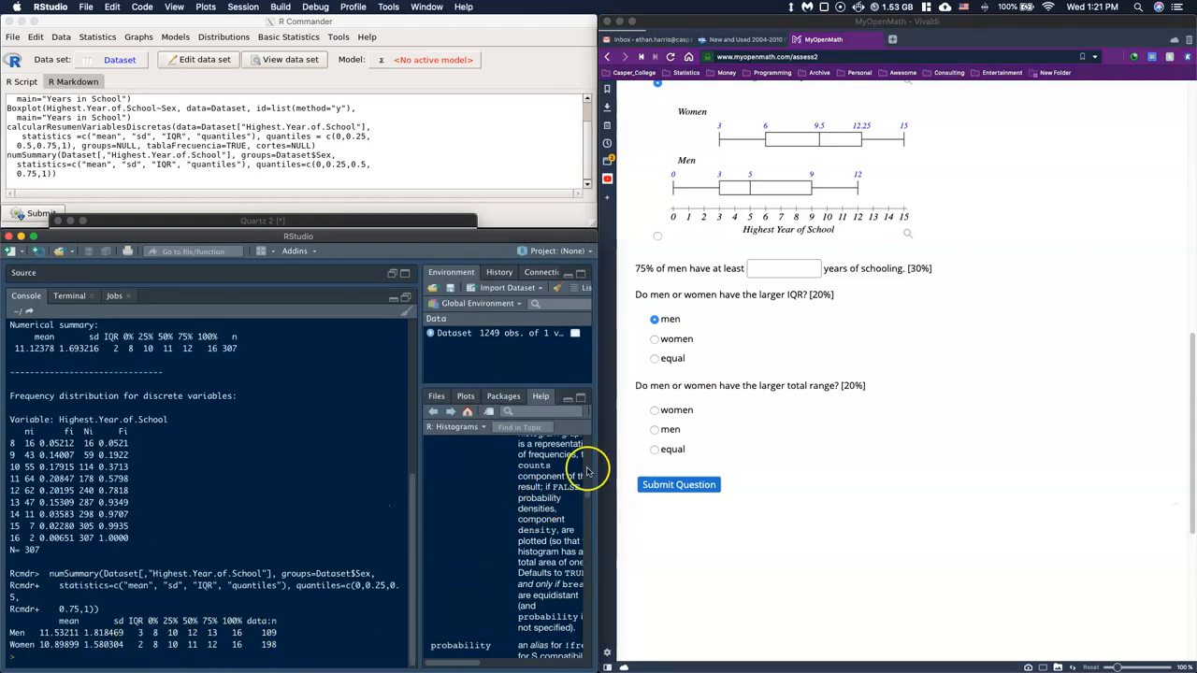
left_click(655, 449)
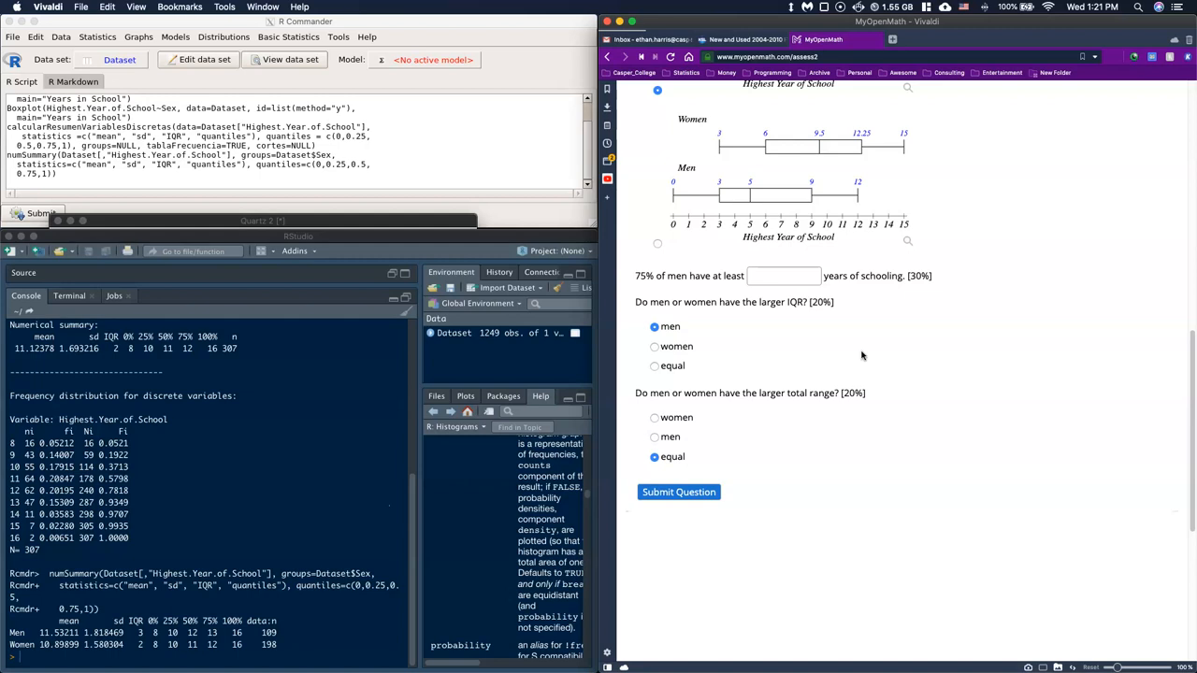
mouse_move(726, 385)
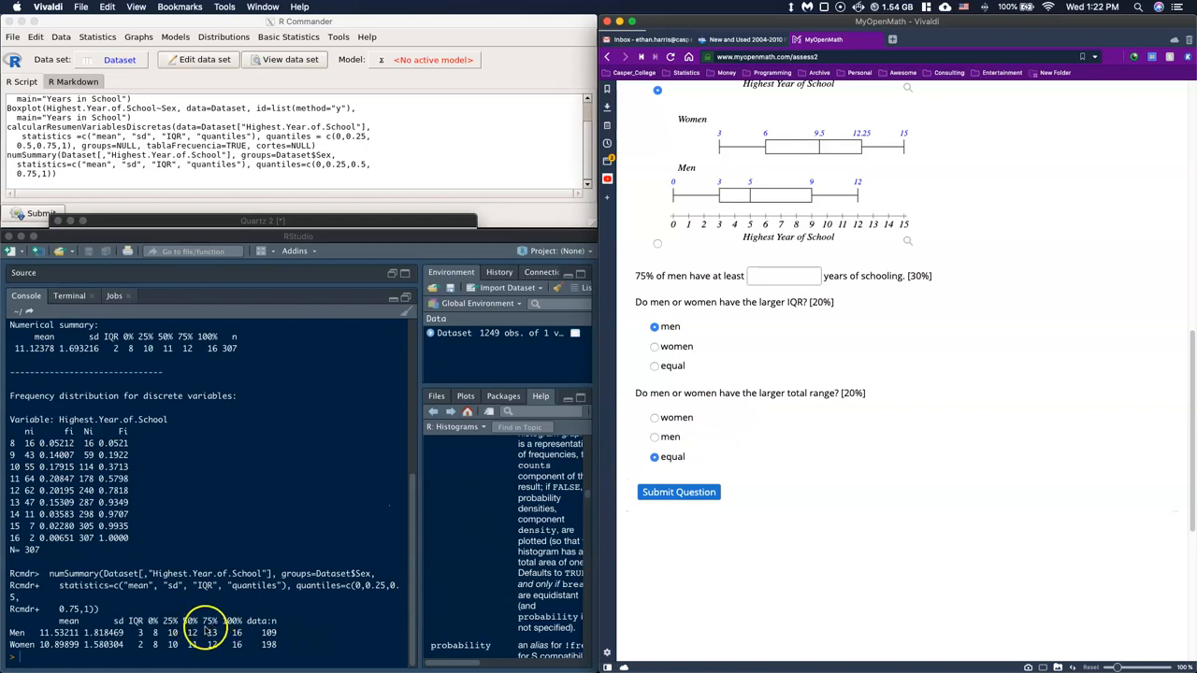
mouse_move(172, 639)
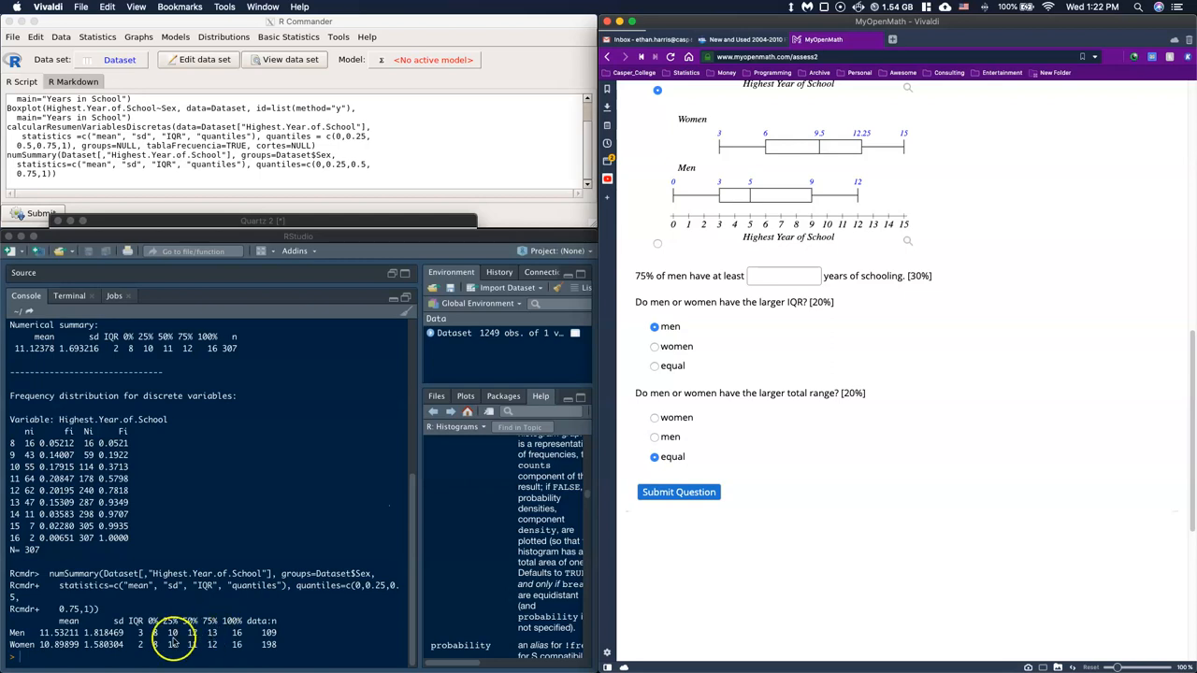
mouse_move(213, 640)
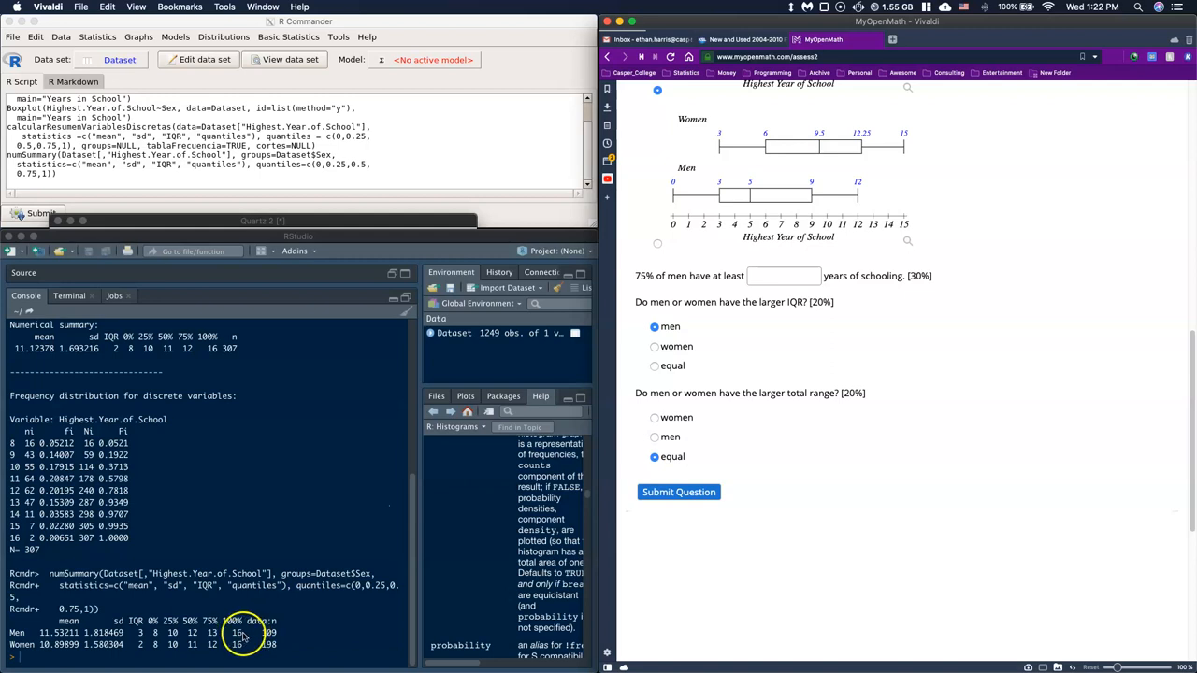
mouse_move(184, 639)
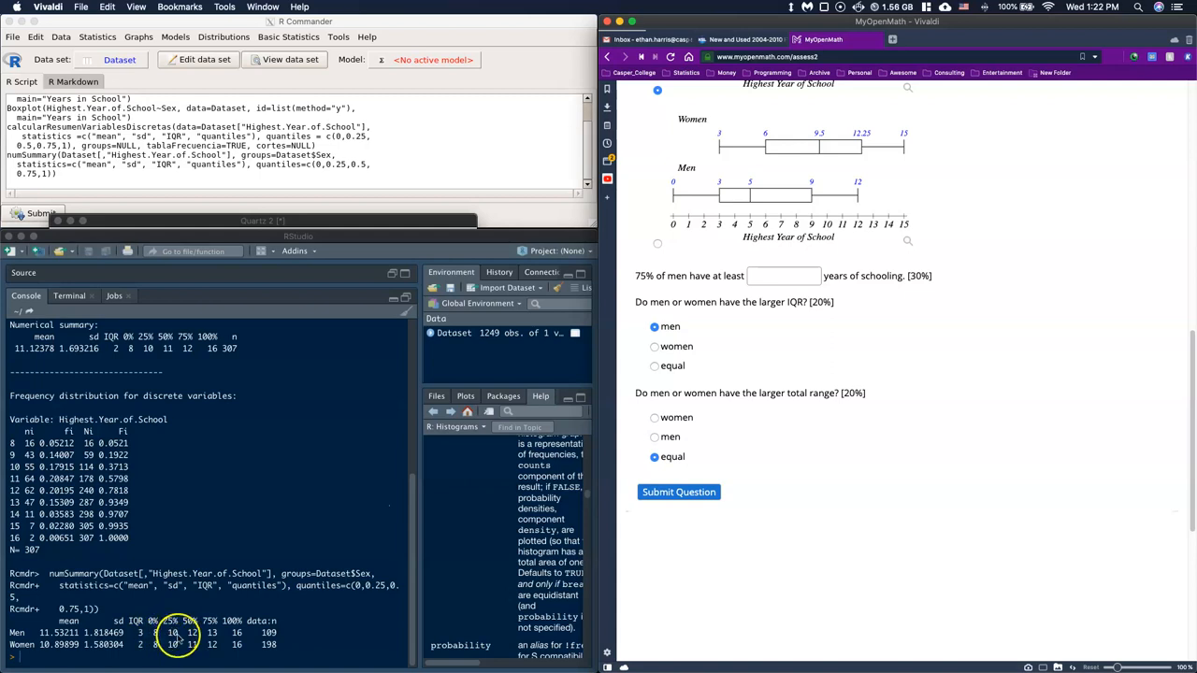
mouse_move(255, 636)
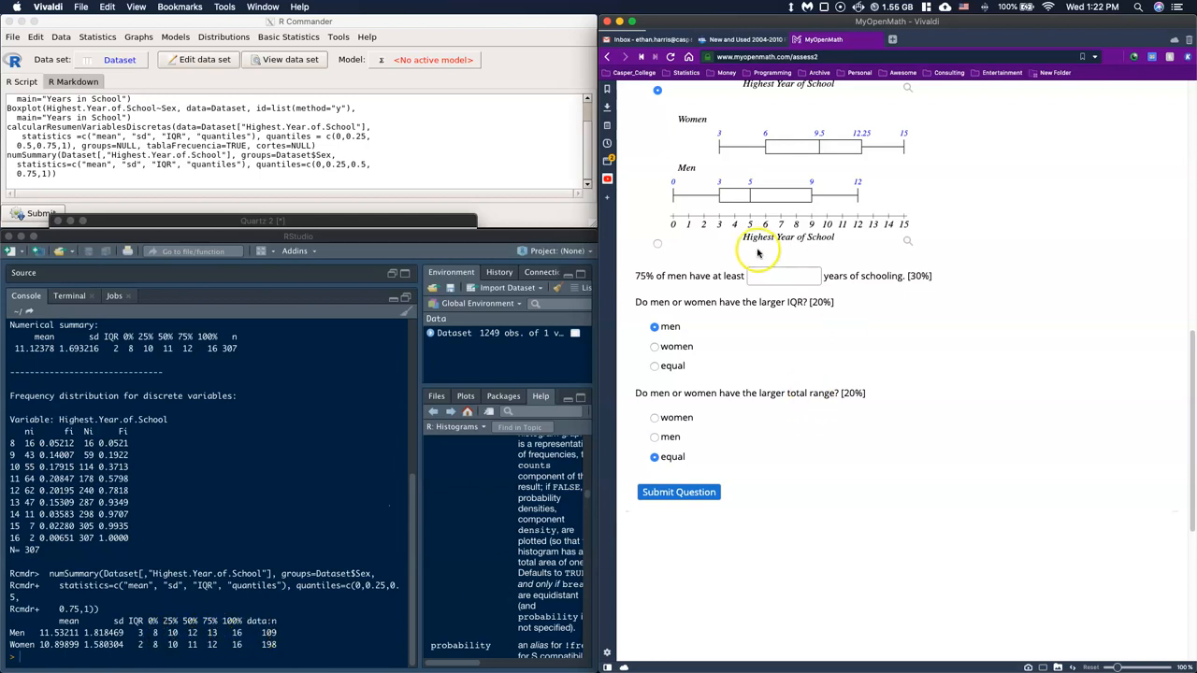
Step: Answer 10 years for the men's 75% value and submit Question 4 for full credit
type("10")
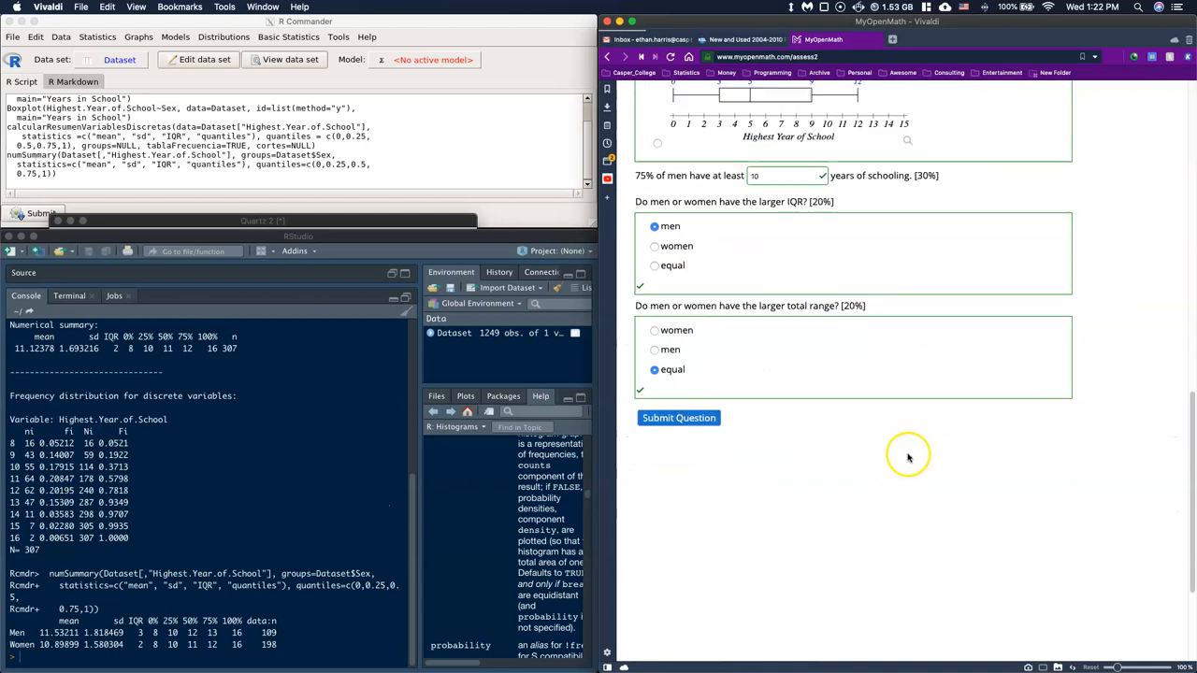
left_click(679, 419)
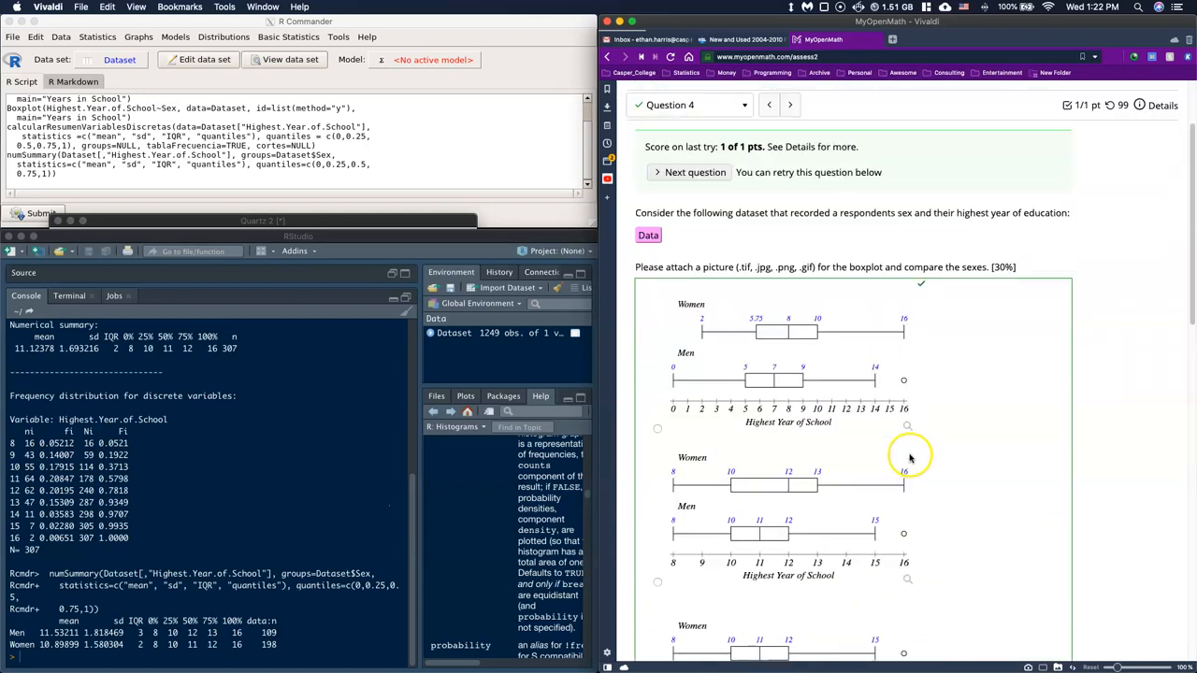
mouse_move(909, 457)
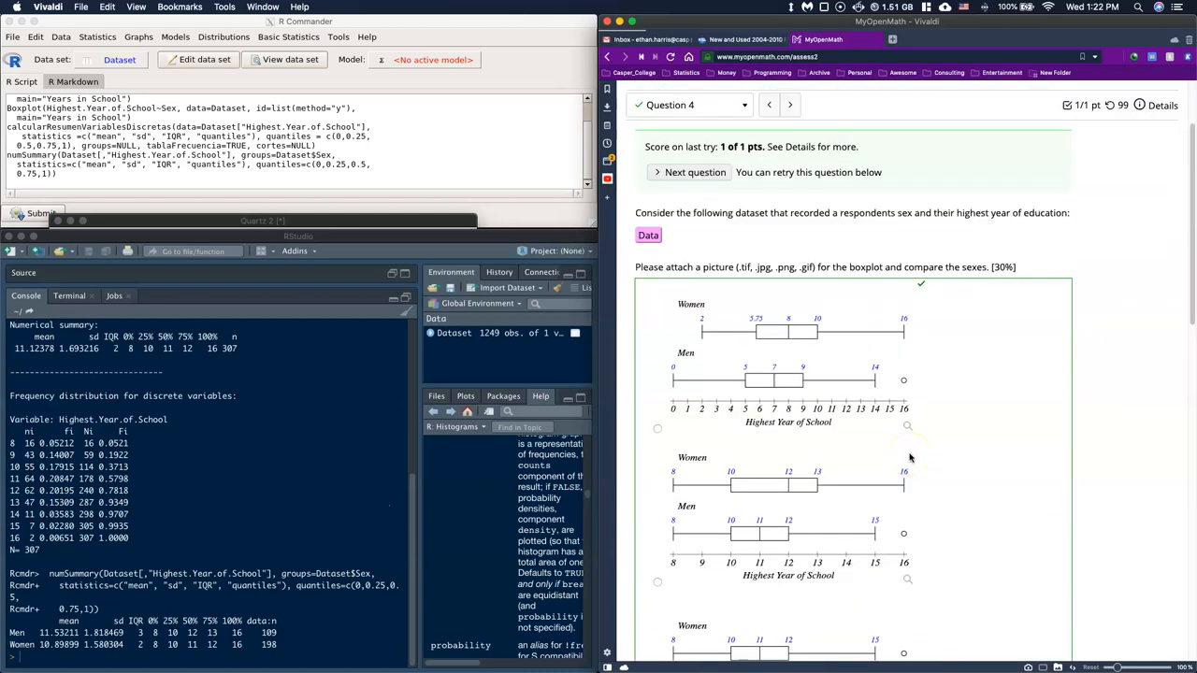